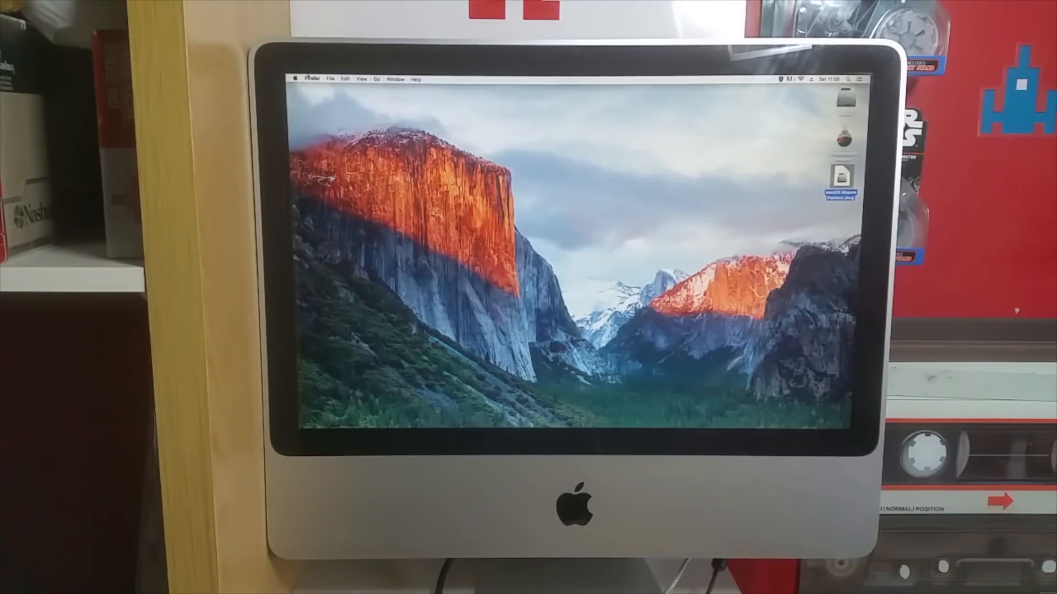
- Show About This Mac for the Early 2009 20-inch iMac on OS X El Capitan 10.11.6
{"action": "left_click", "coordinate": [295, 78]}
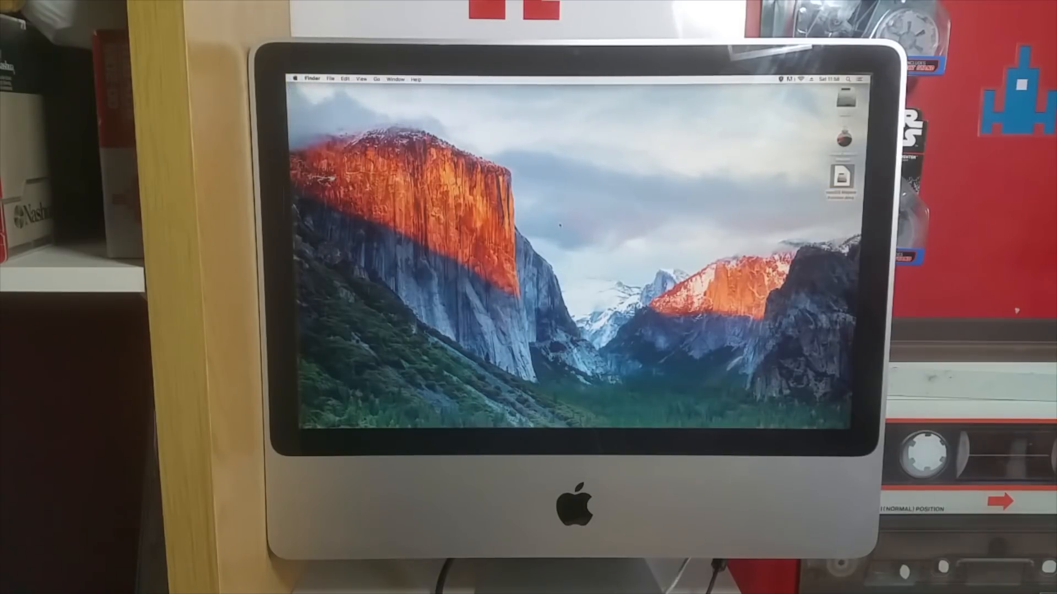
{"action": "left_click", "coordinate": [295, 78]}
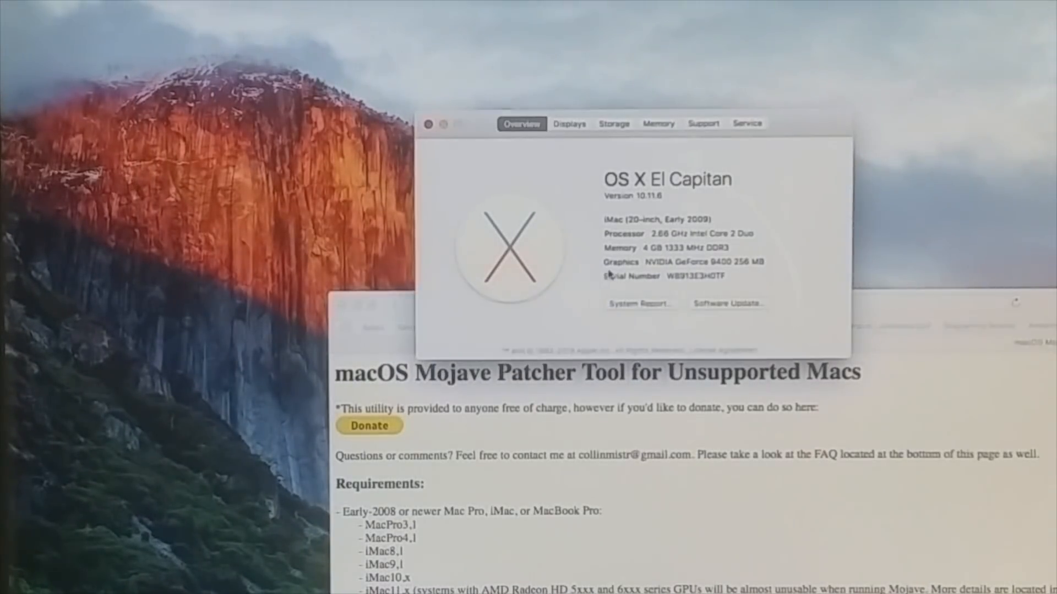
- Open the System Report hardware overview identifying the machine as iMac9,1
{"action": "left_click", "coordinate": [639, 303]}
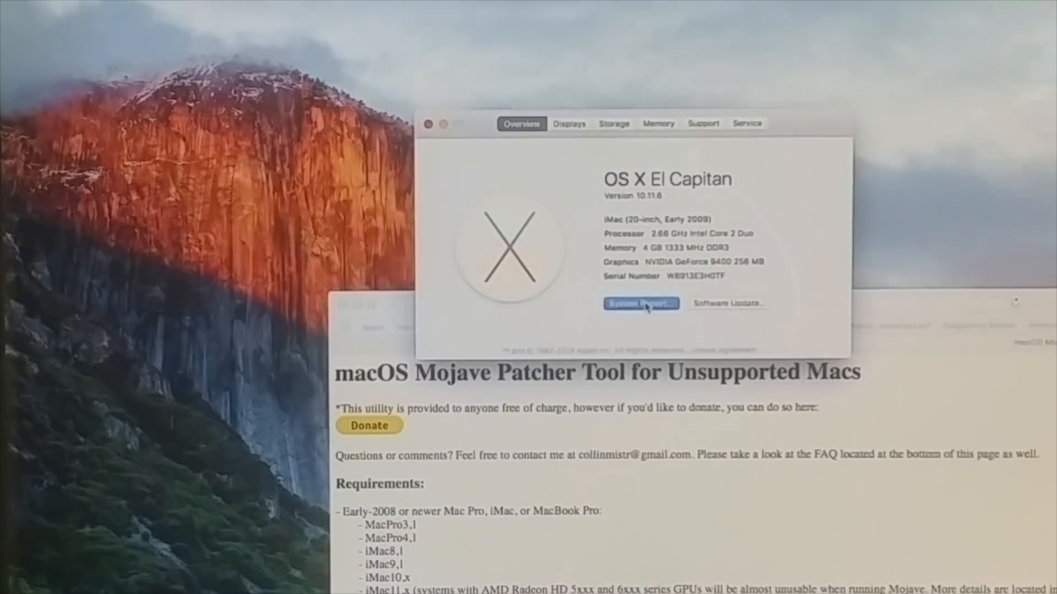
{"action": "left_click", "coordinate": [640, 304]}
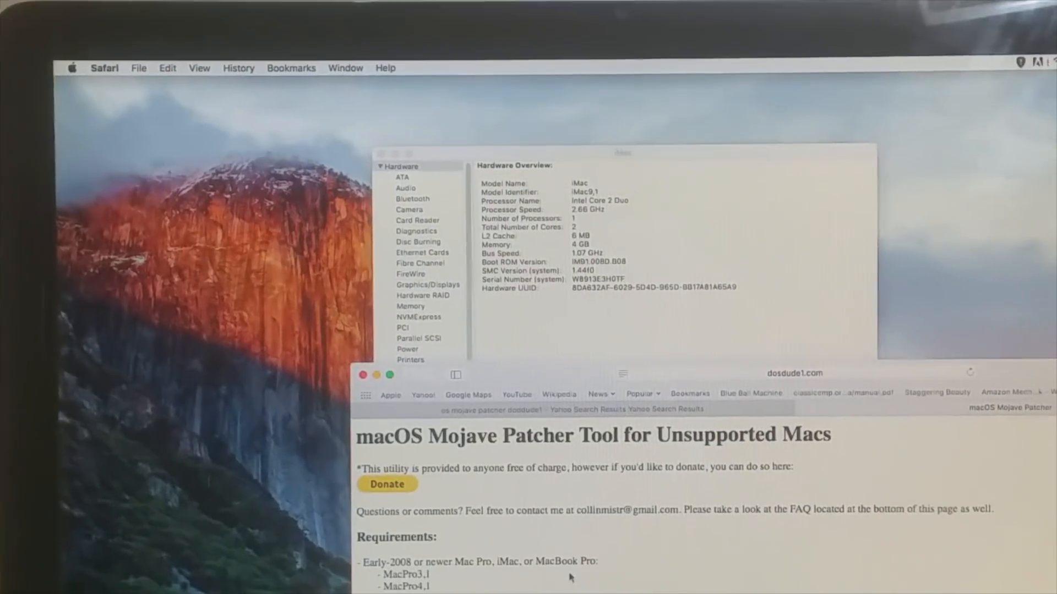
{"action": "scroll", "scroll_direction": "down", "scroll_amount": 3}
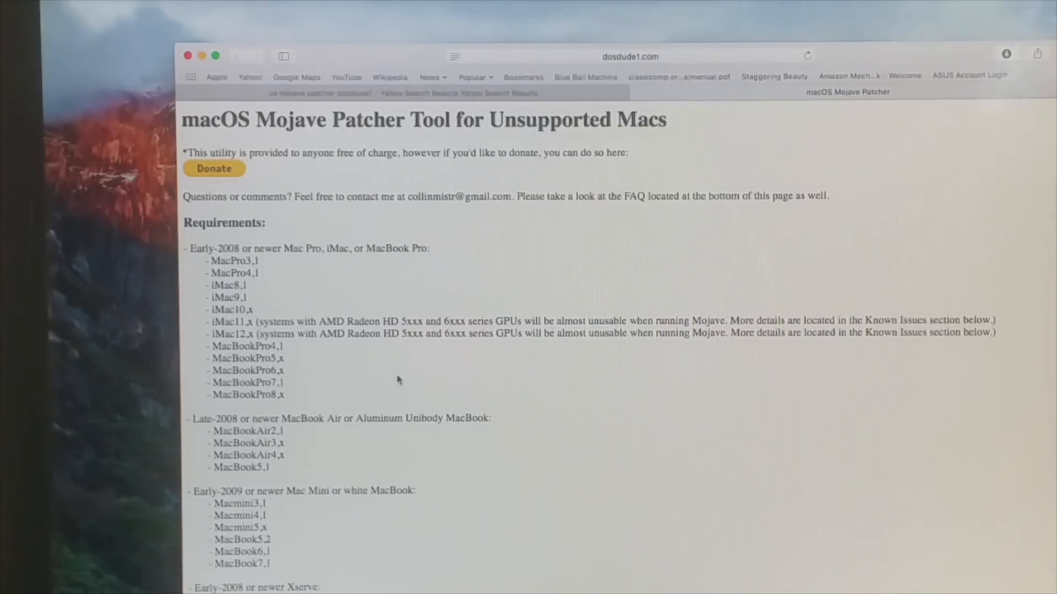
{"action": "mouse_move", "coordinate": [254, 304]}
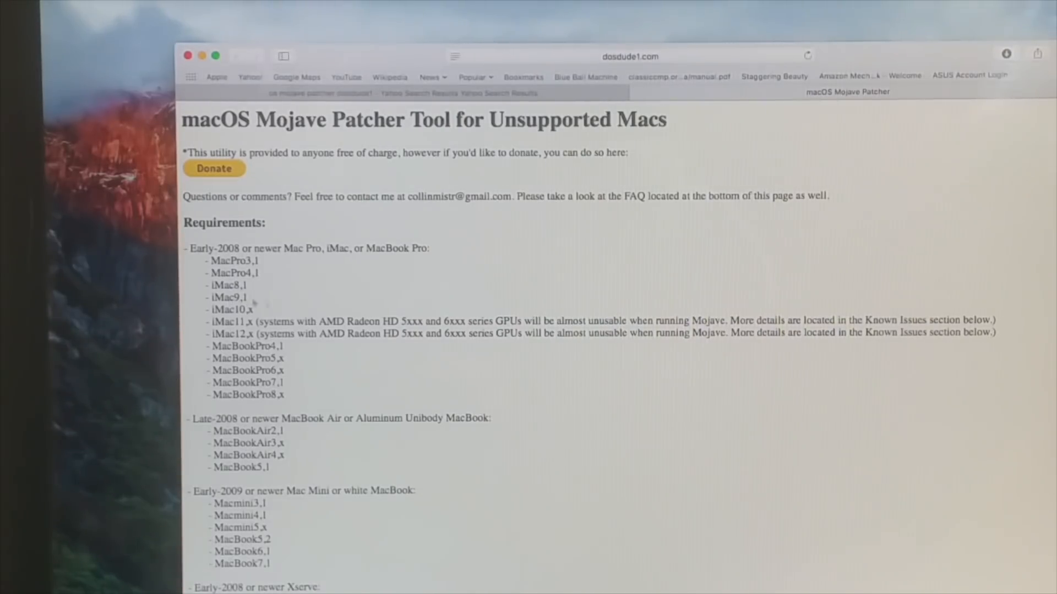
{"action": "mouse_move", "coordinate": [300, 349]}
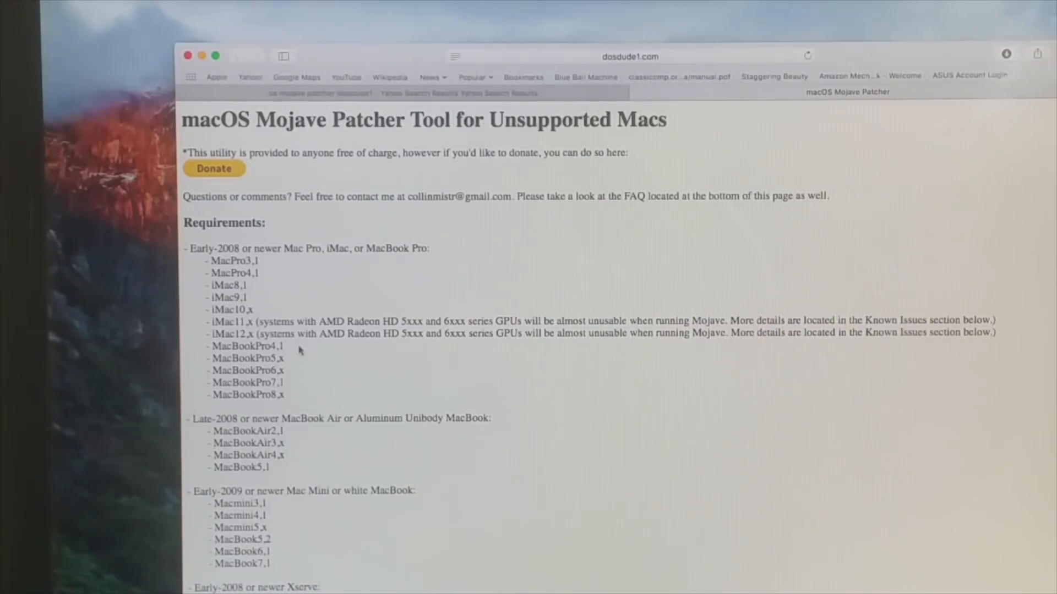
- Scroll through the patcher page's Requirements and unsupported machines lists to confirm iMac9,1 qualifies
{"action": "scroll", "scroll_direction": "down", "scroll_amount": 3}
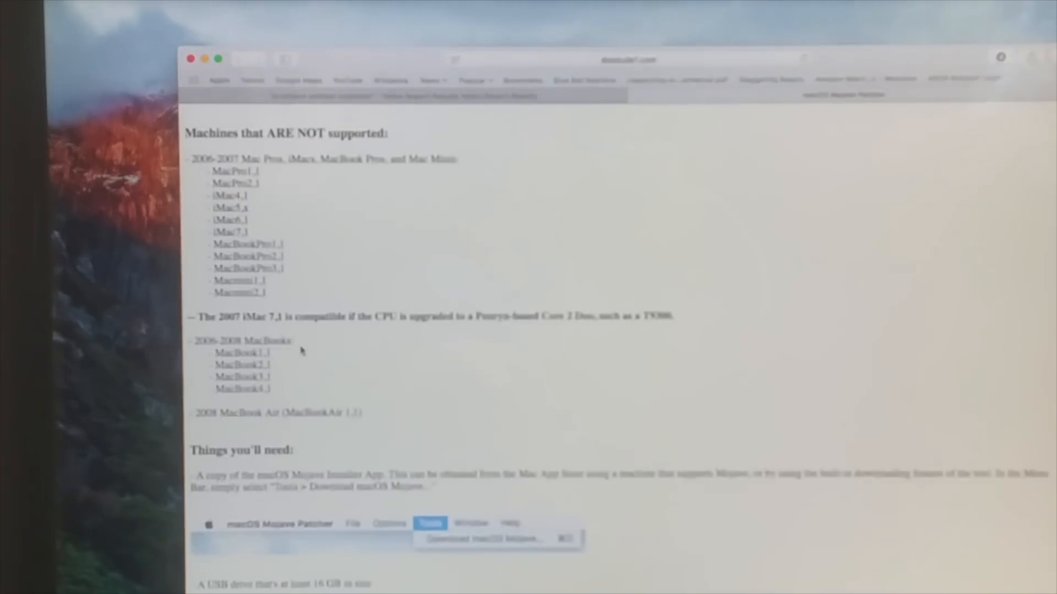
{"action": "scroll", "scroll_direction": "down", "scroll_amount": 3}
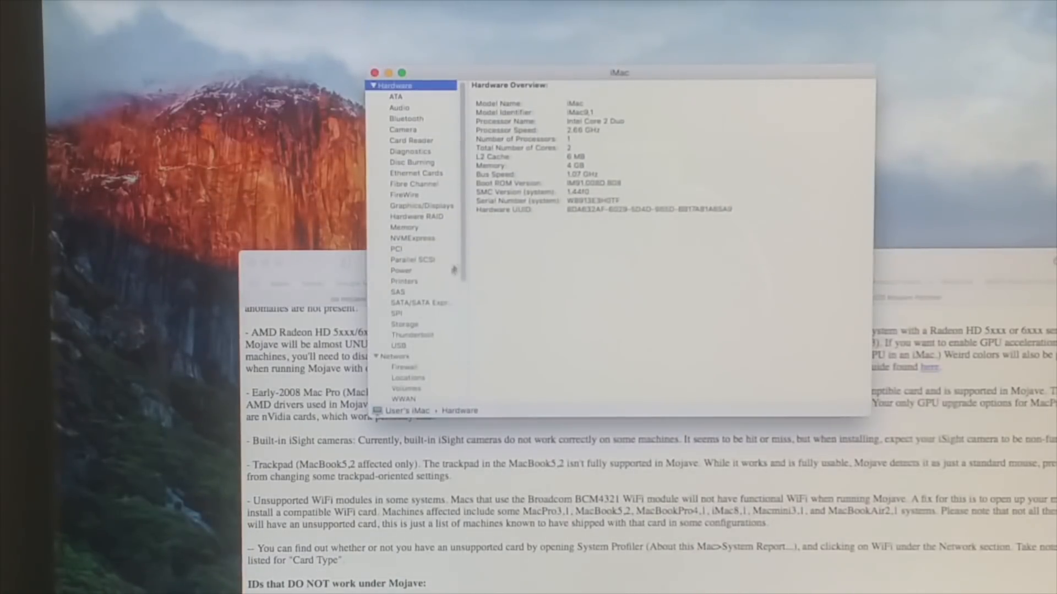
- Show the Network > Wi-Fi section of the hardware report to check the installed wireless card
{"action": "scroll", "scroll_direction": "down", "scroll_amount": 3}
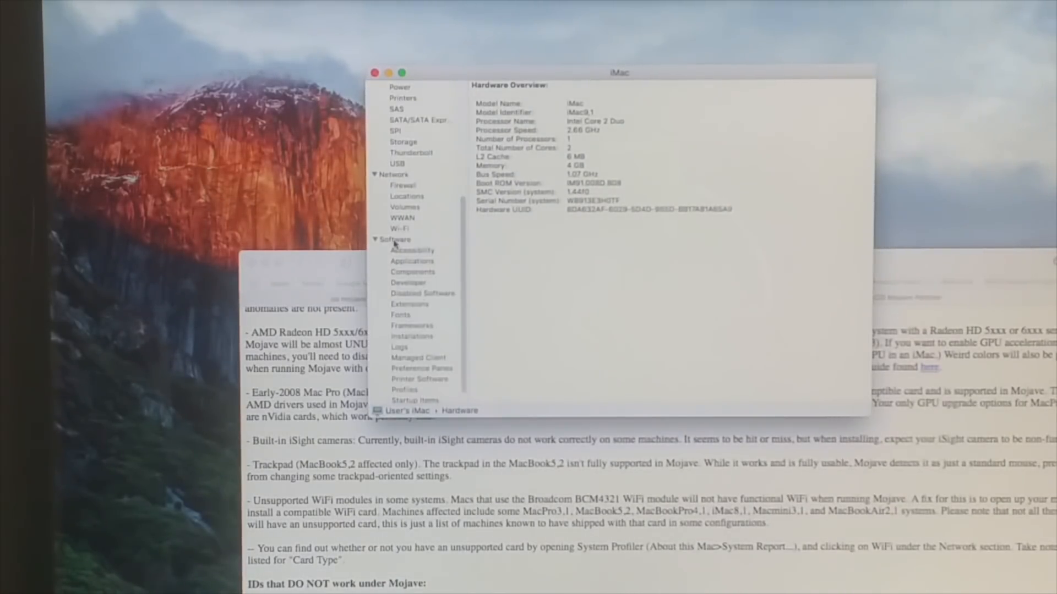
{"action": "left_click", "coordinate": [399, 229]}
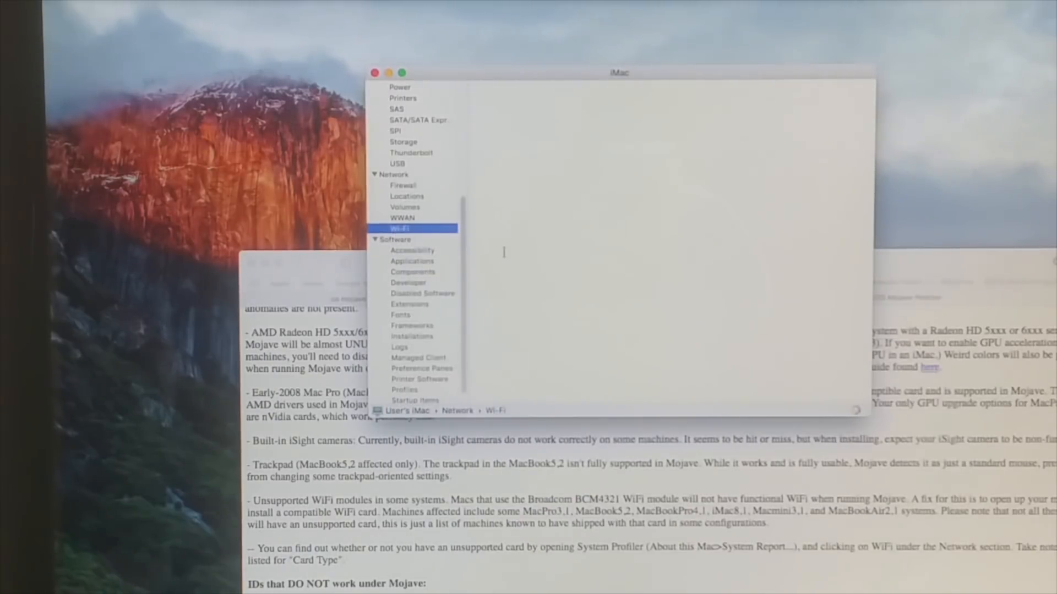
{"action": "left_click", "coordinate": [399, 229]}
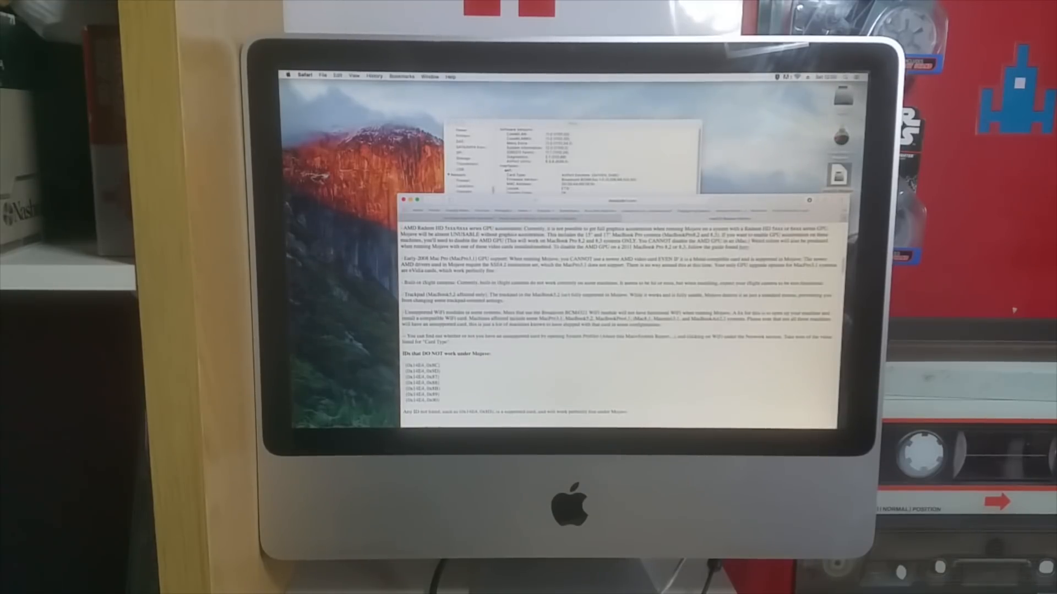
- Download the macOS Mojave Patcher from 'Things you'll need' and launch it from the DMG
{"action": "scroll", "scroll_direction": "down", "scroll_amount": 3}
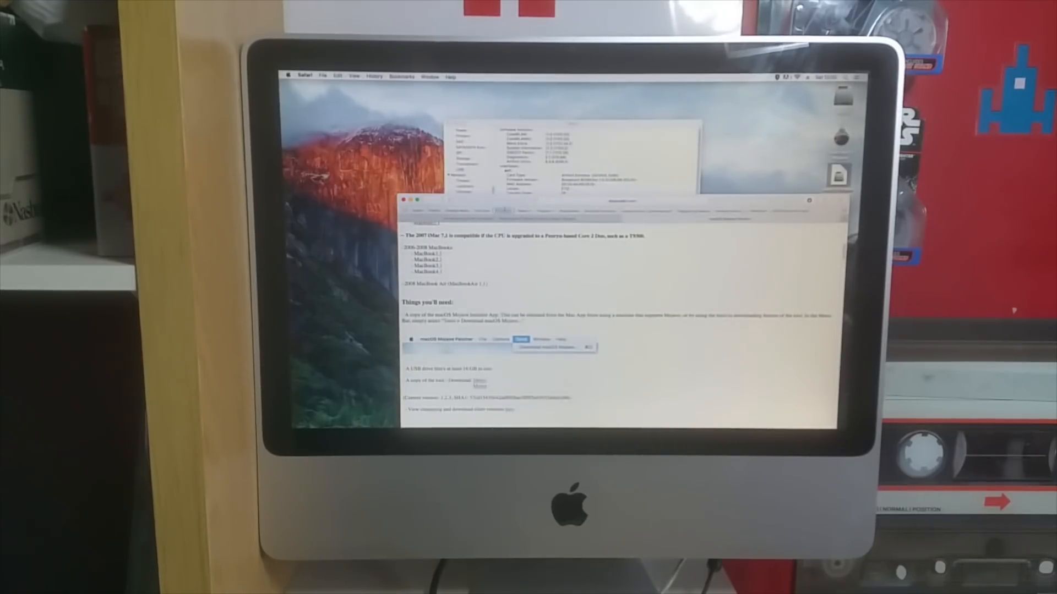
{"action": "scroll", "scroll_direction": "down", "scroll_amount": 3}
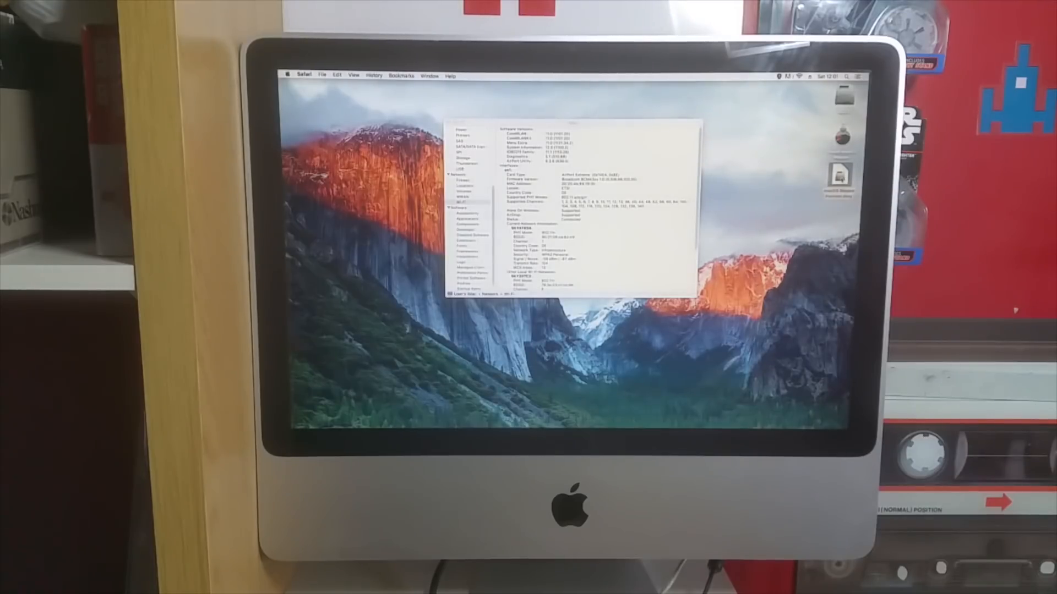
{"action": "left_click", "coordinate": [841, 175]}
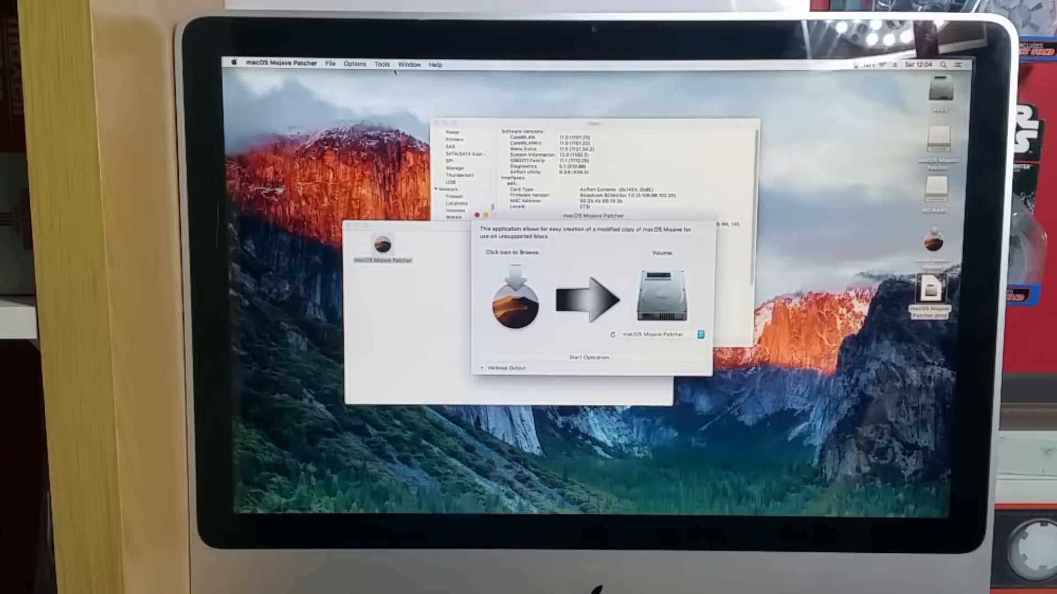
- Launch Disk Utility listing the internal RGVX drive and the SanDisk NO NAME USB stick
{"action": "left_click", "coordinate": [382, 64]}
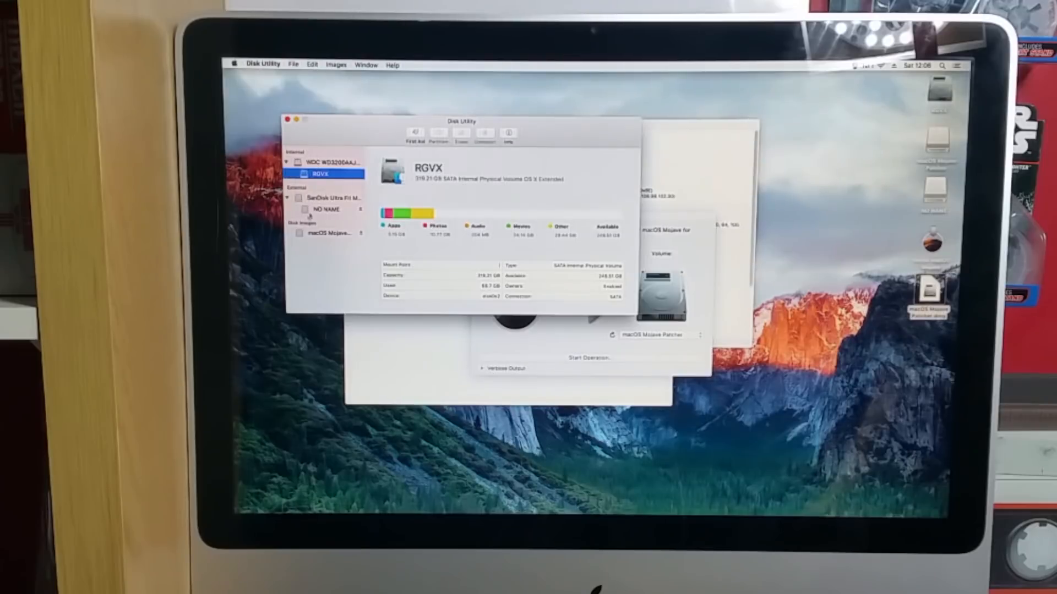
- Erase the NO NAME USB stick as OS X Extended (Journaled) and return to the patcher
{"action": "left_click", "coordinate": [325, 209]}
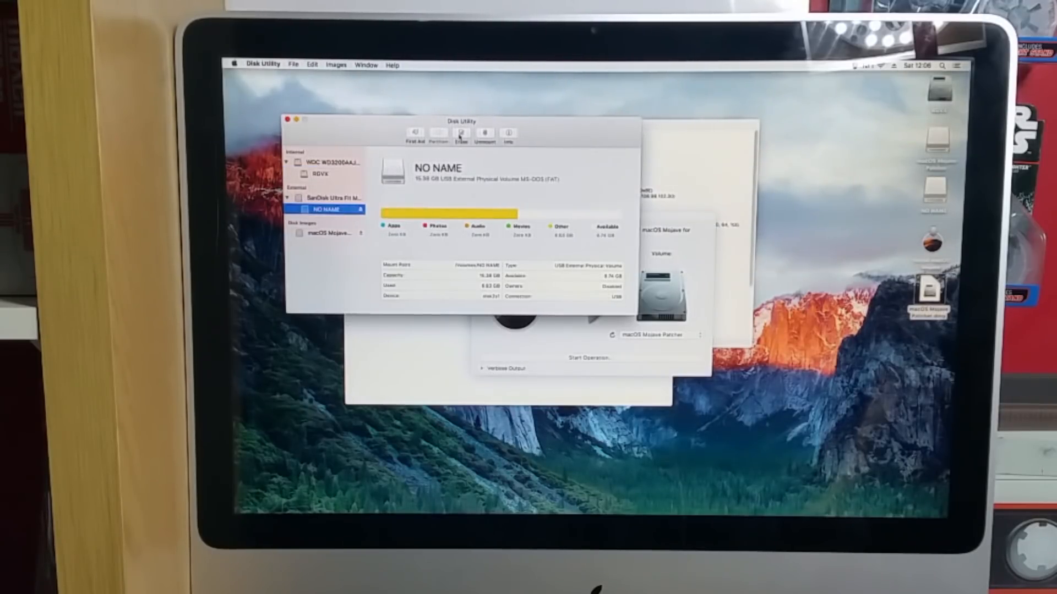
{"action": "left_click", "coordinate": [462, 133]}
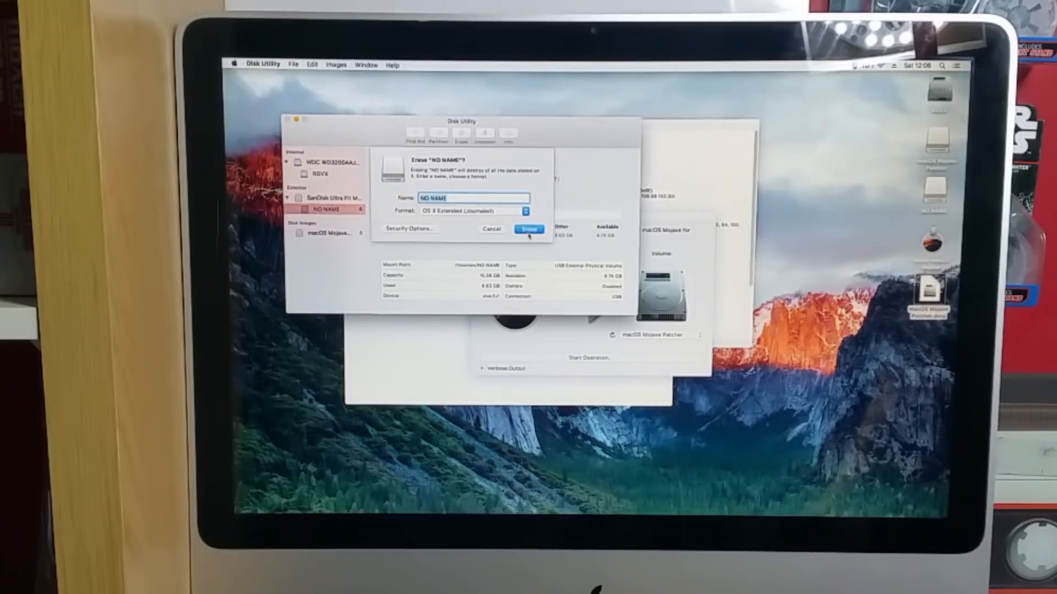
{"action": "left_click", "coordinate": [528, 229]}
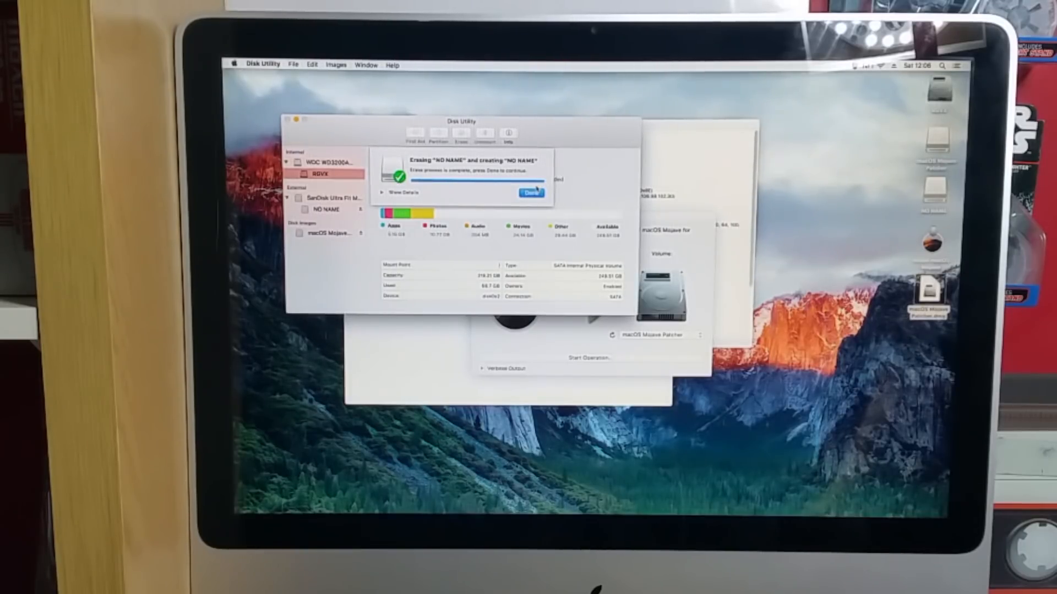
{"action": "left_click", "coordinate": [532, 192]}
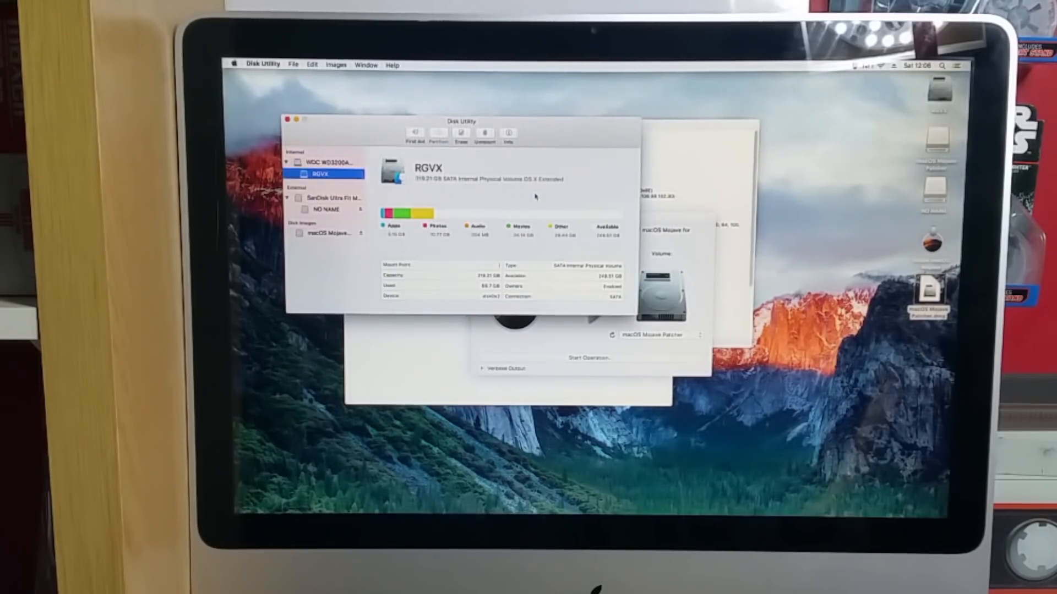
{"action": "left_click", "coordinate": [325, 209]}
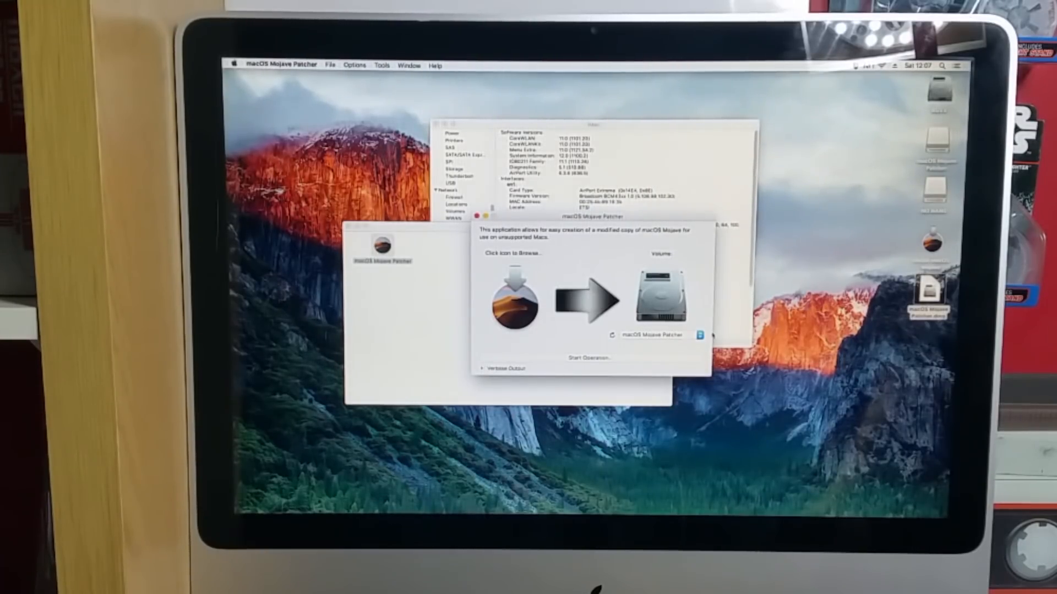
- Target the NO NAME volume and select the Install macOS Mojave app as the installer
{"action": "left_click", "coordinate": [657, 333]}
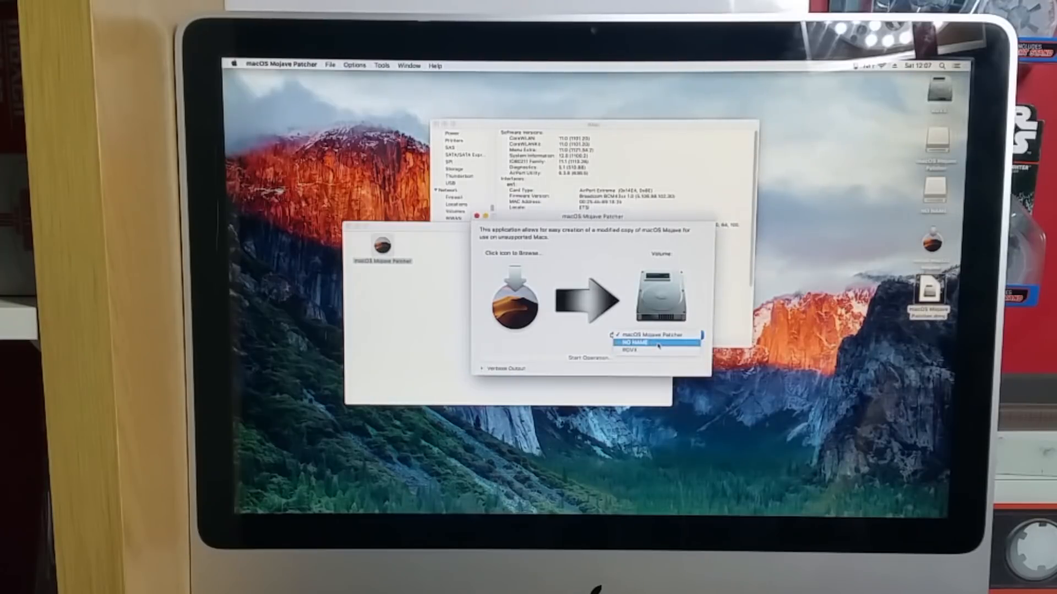
{"action": "left_click", "coordinate": [649, 346]}
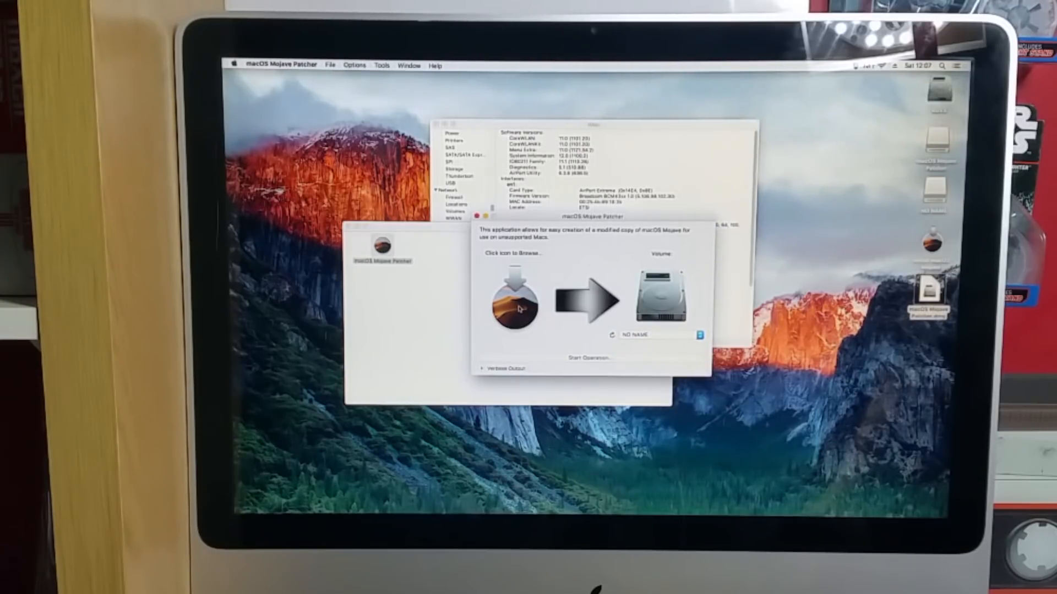
{"action": "left_click", "coordinate": [514, 295]}
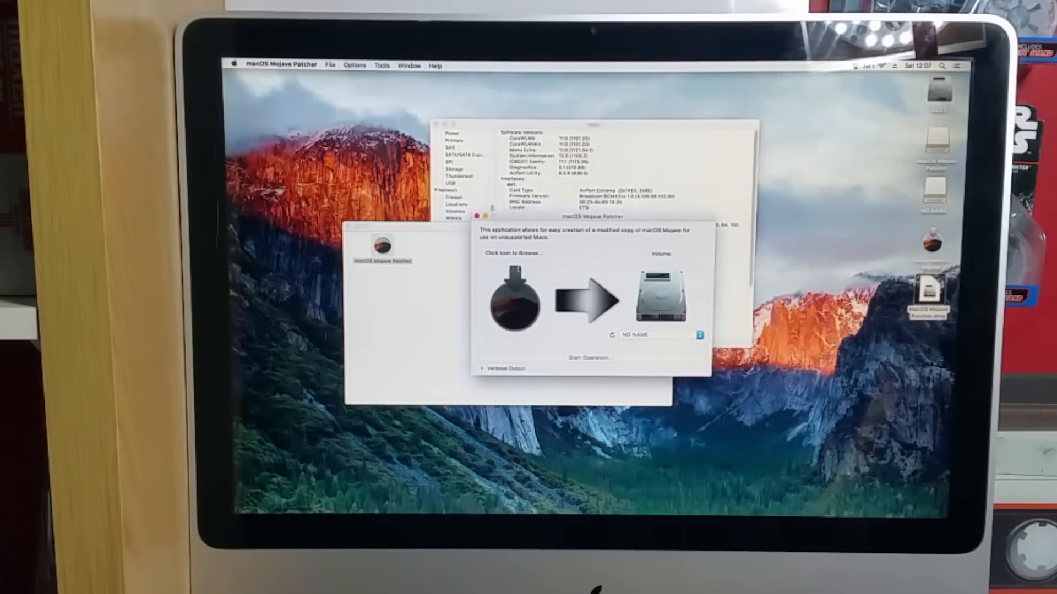
{"action": "left_click", "coordinate": [514, 296]}
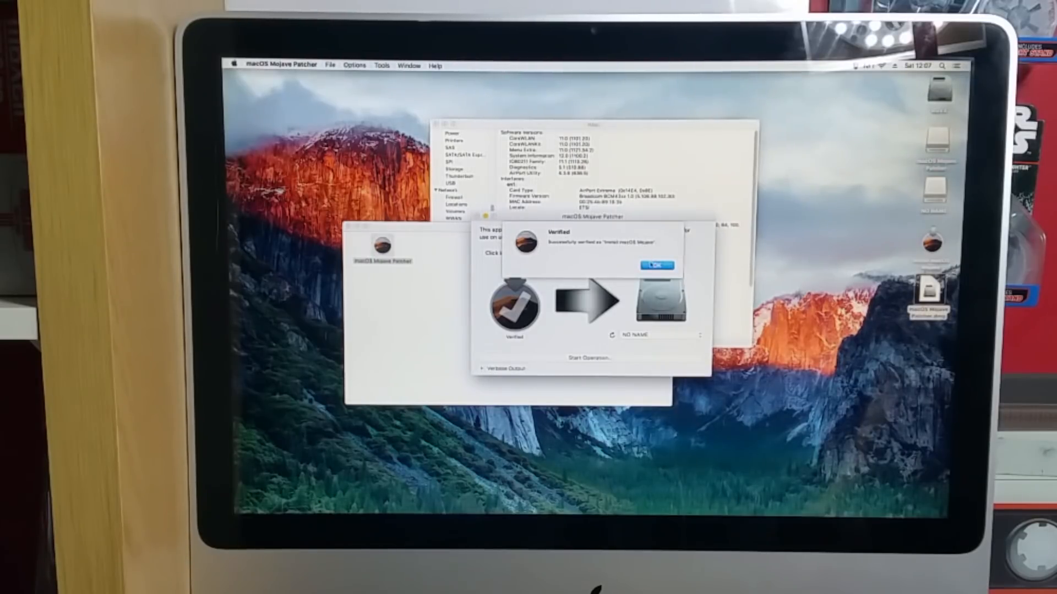
- Acknowledge installer verification, start the operation and agree to wipe NO NAME
{"action": "left_click", "coordinate": [652, 266]}
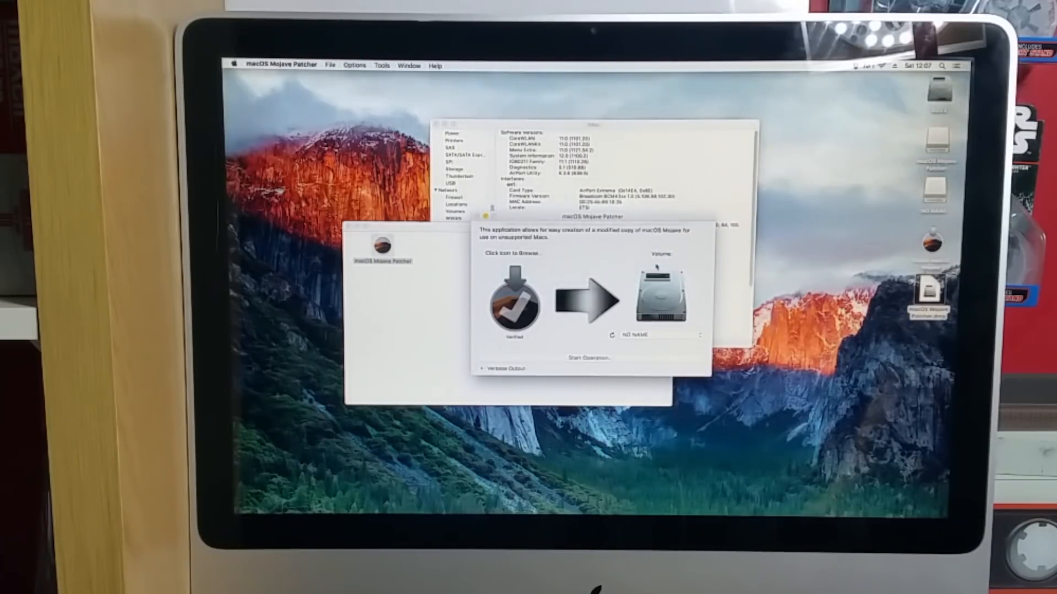
{"action": "left_click", "coordinate": [588, 357]}
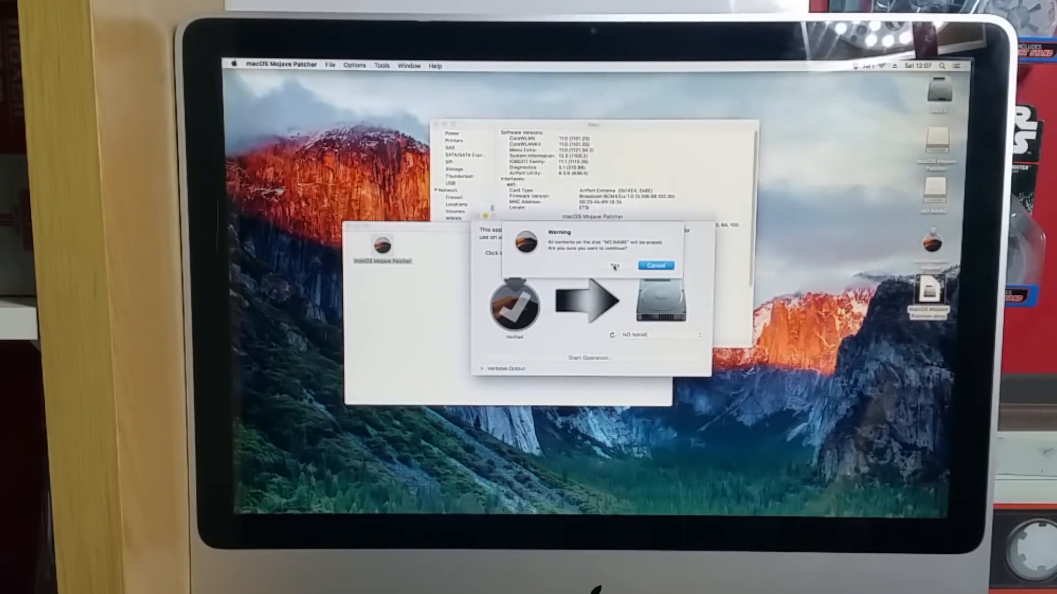
{"action": "left_click", "coordinate": [611, 265]}
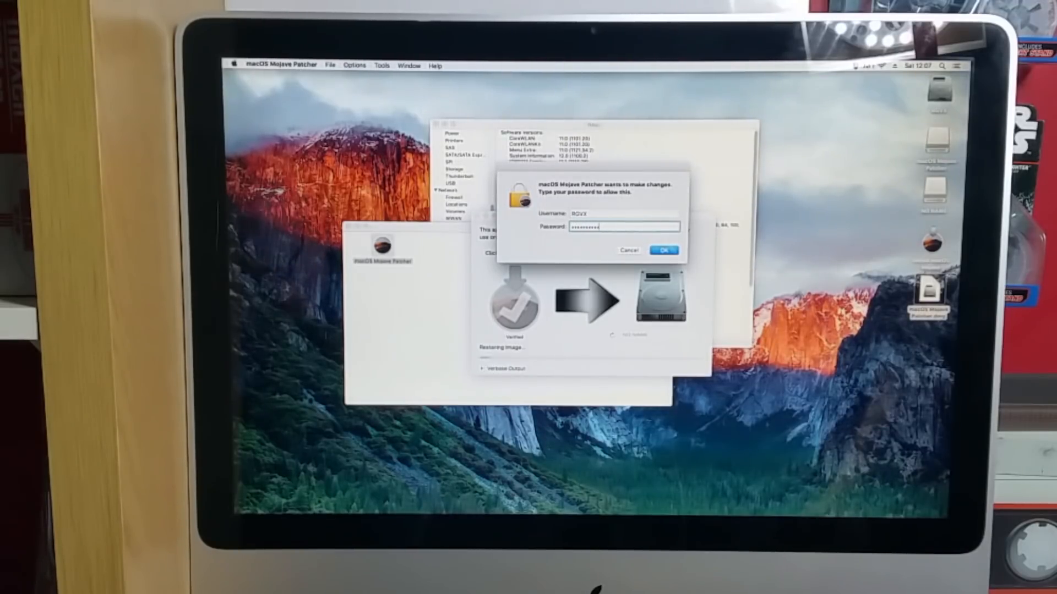
- Authorise with the administrator password so the patcher writes the Mojave installer to the USB
{"action": "left_click", "coordinate": [663, 250]}
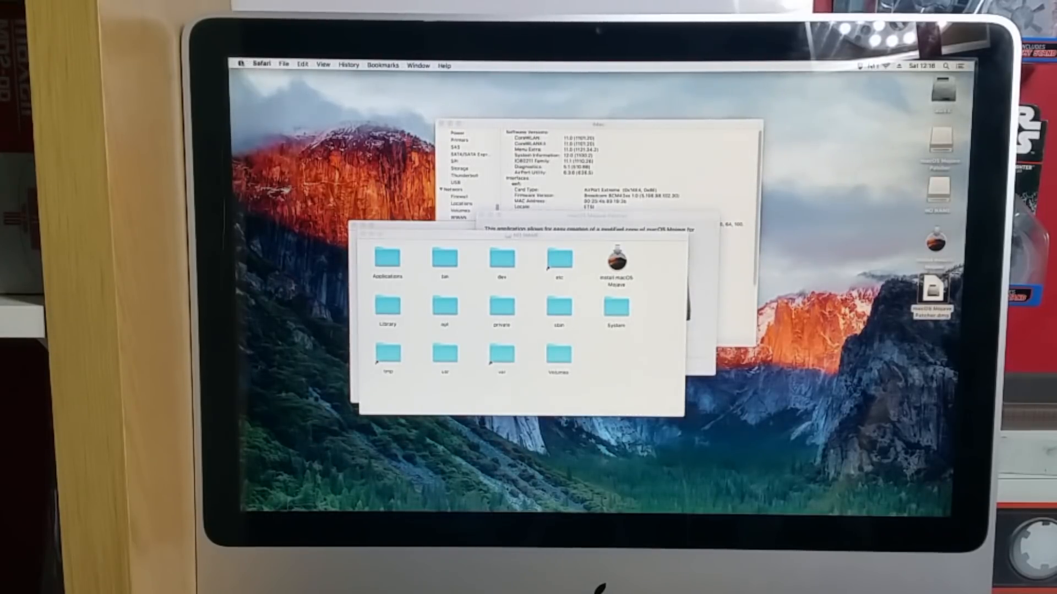
- Shut down the iMac from the Apple menu, confirming, to reboot into Startup Manager
{"action": "left_click", "coordinate": [243, 65]}
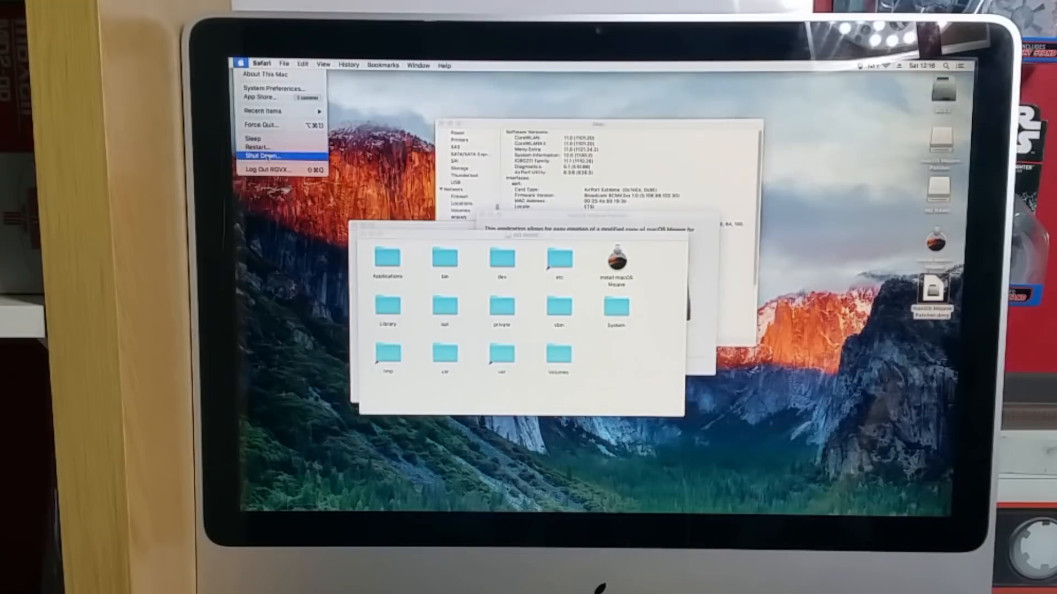
{"action": "left_click", "coordinate": [255, 65]}
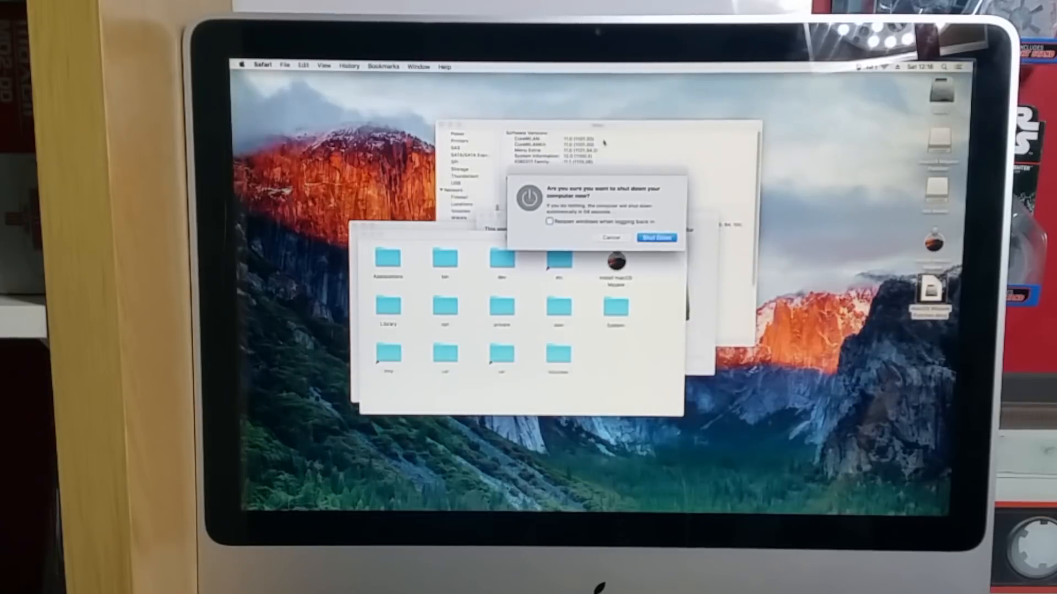
{"action": "left_click", "coordinate": [608, 239]}
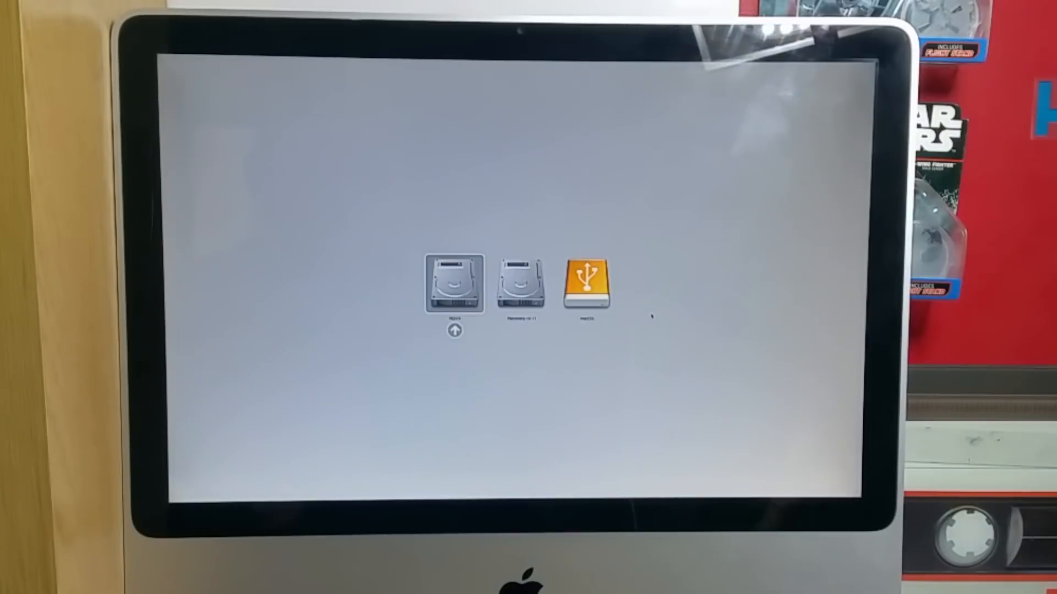
- Boot the iMac from the orange macOS USB drive into the installer's language screen
{"action": "left_click", "coordinate": [587, 282]}
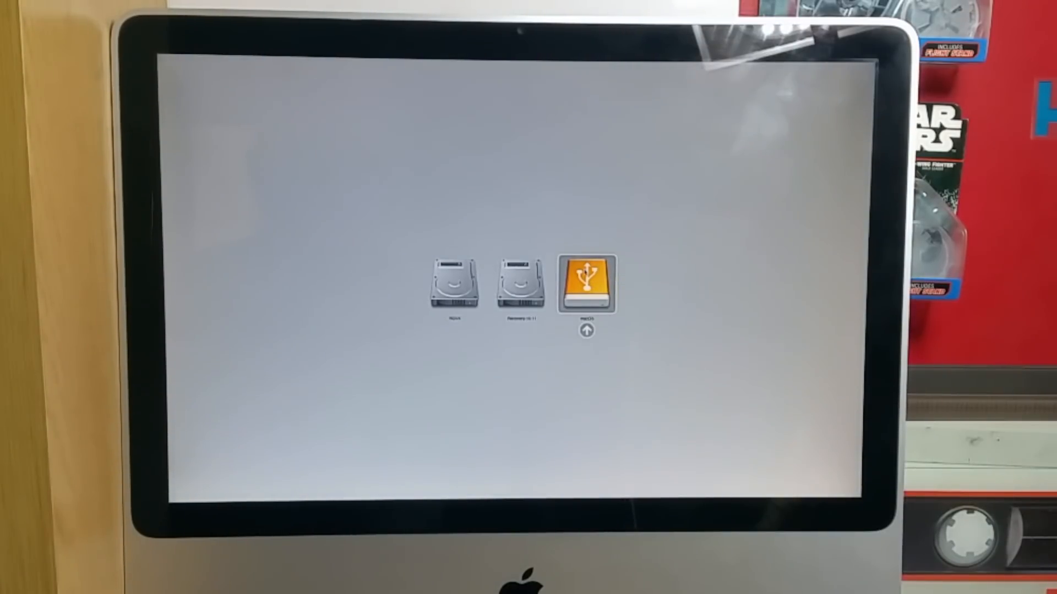
{"action": "left_click", "coordinate": [585, 283]}
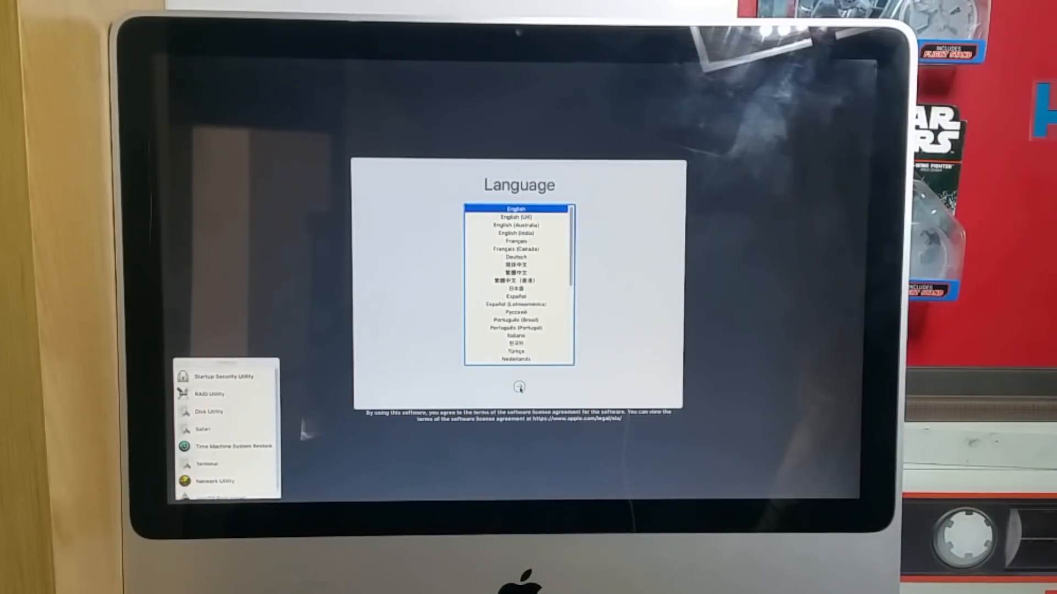
- With English chosen, erase the internal RGVX drive in Disk Utility as Mac OS Extended (Journaled)
{"action": "left_click", "coordinate": [519, 386]}
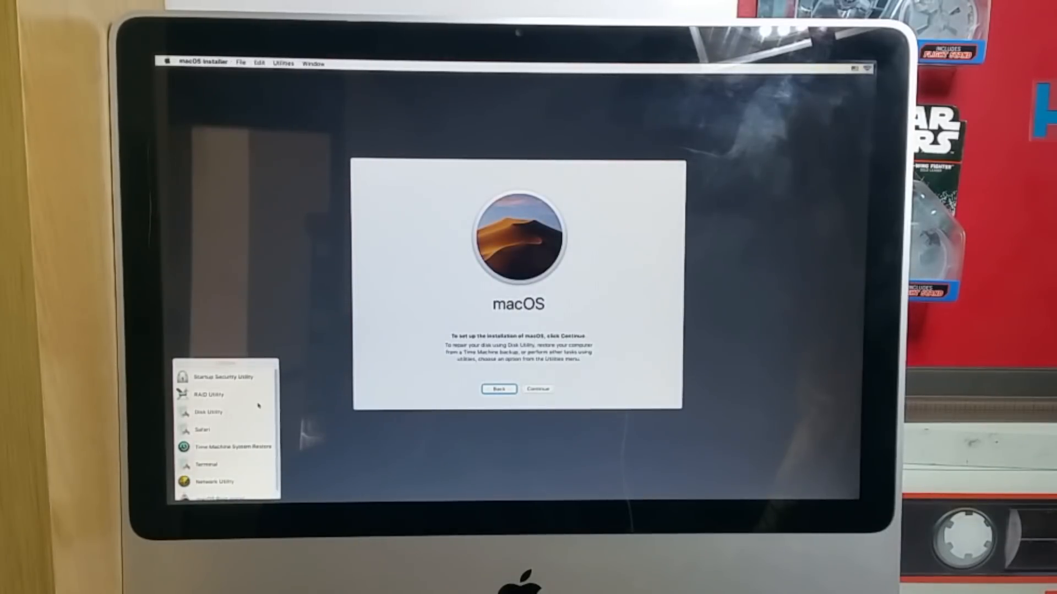
{"action": "left_click", "coordinate": [216, 412]}
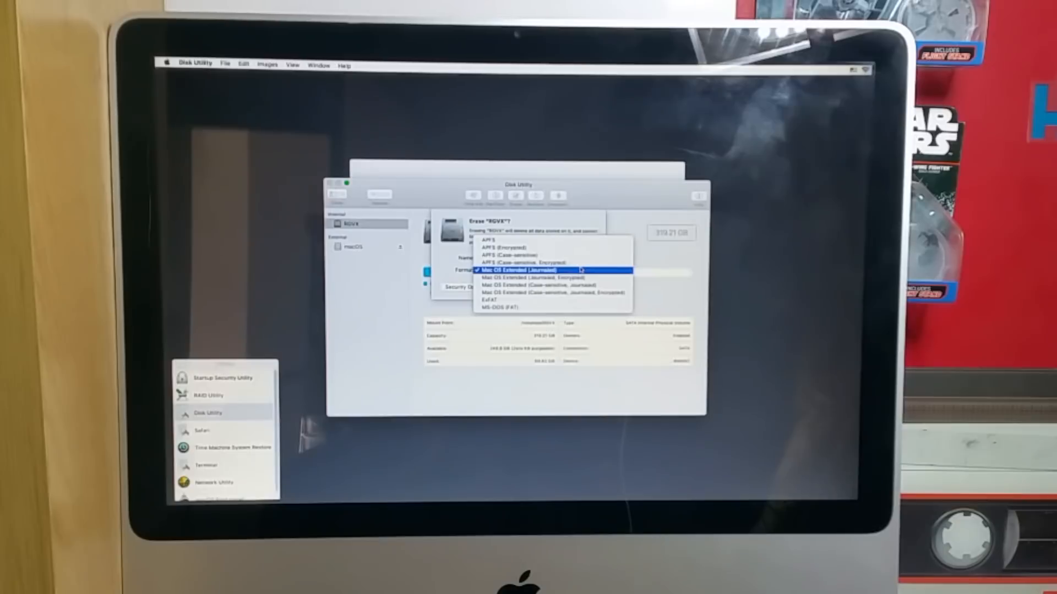
{"action": "mouse_move", "coordinate": [519, 248]}
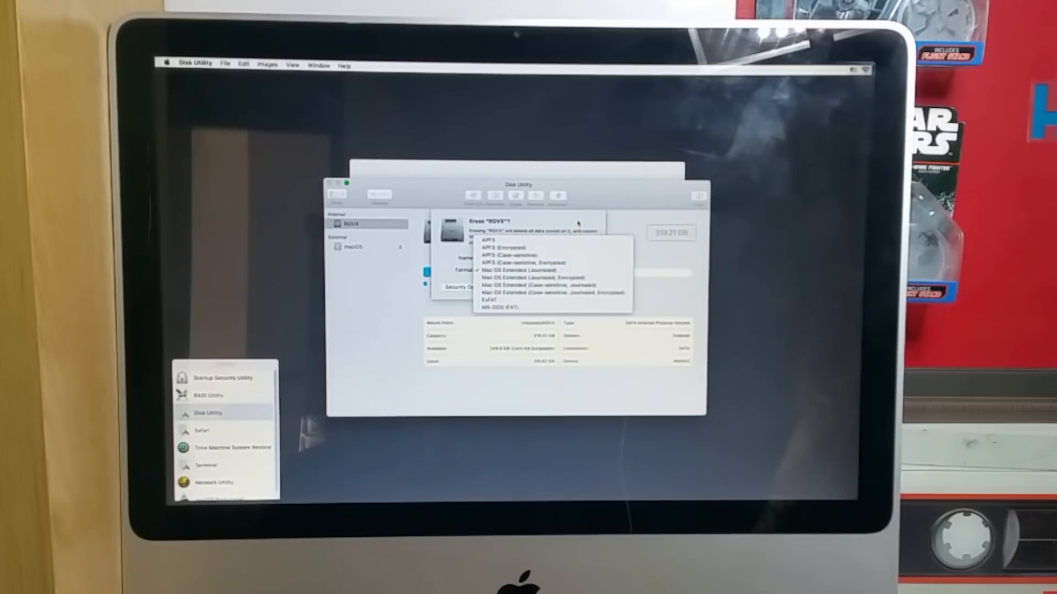
{"action": "left_click", "coordinate": [517, 270]}
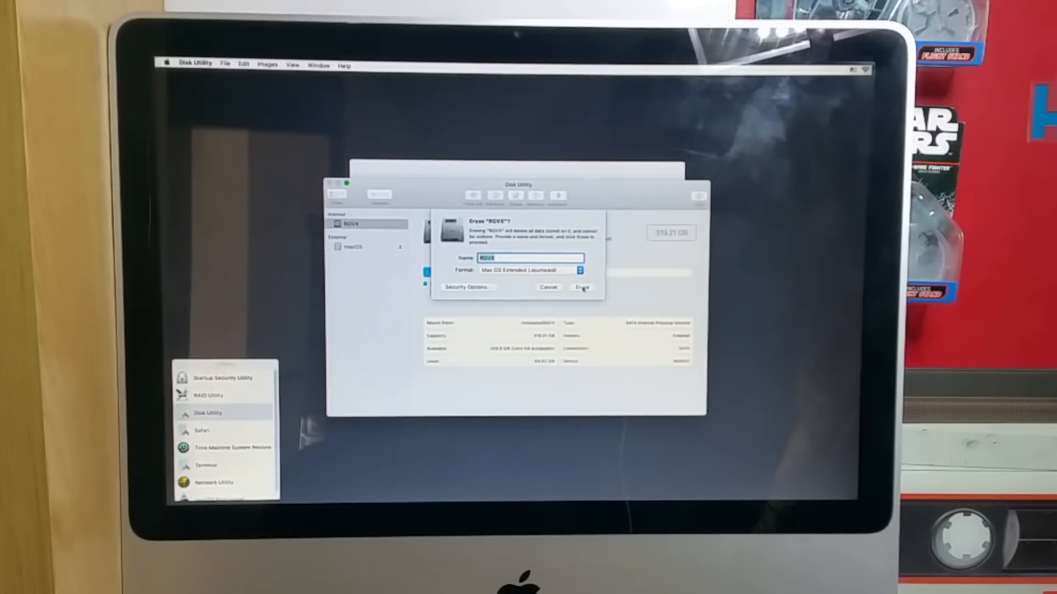
{"action": "left_click", "coordinate": [582, 286]}
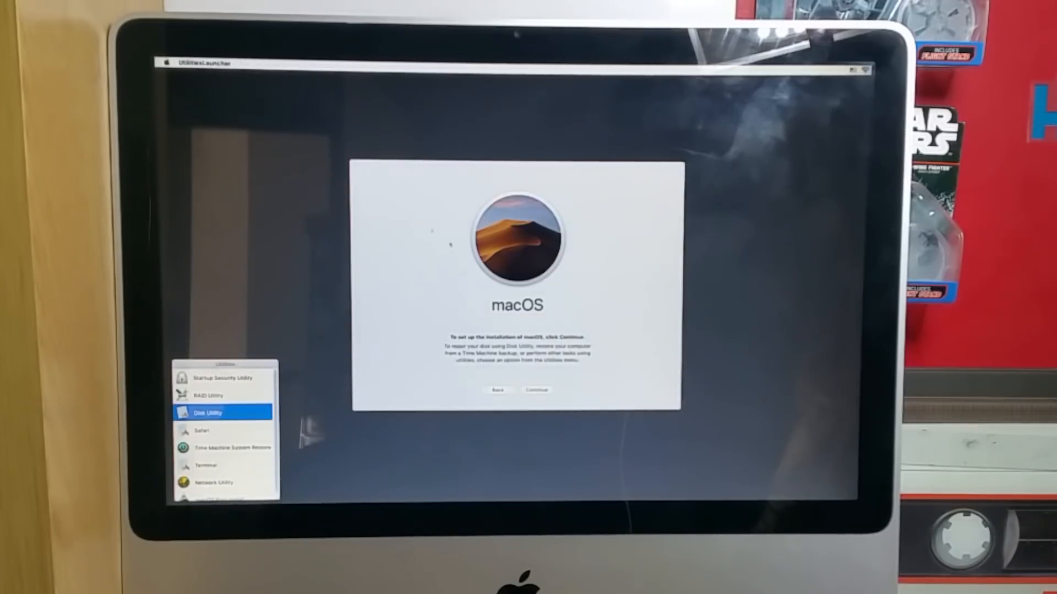
- Start installing macOS on the RGVX drive, then bring up the macOS Post Install tool
{"action": "left_click", "coordinate": [536, 389]}
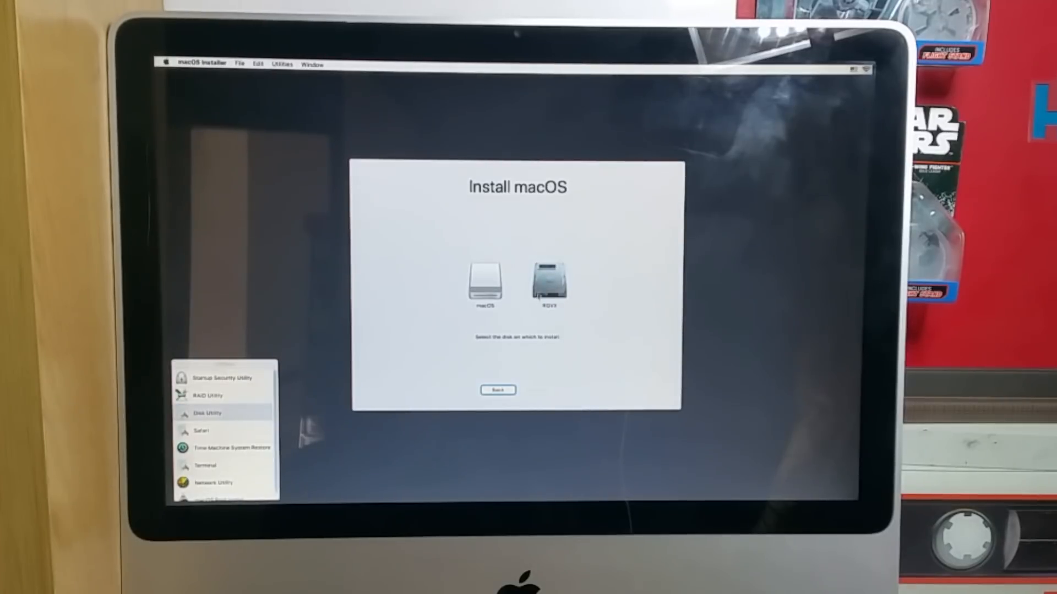
{"action": "left_click", "coordinate": [548, 282]}
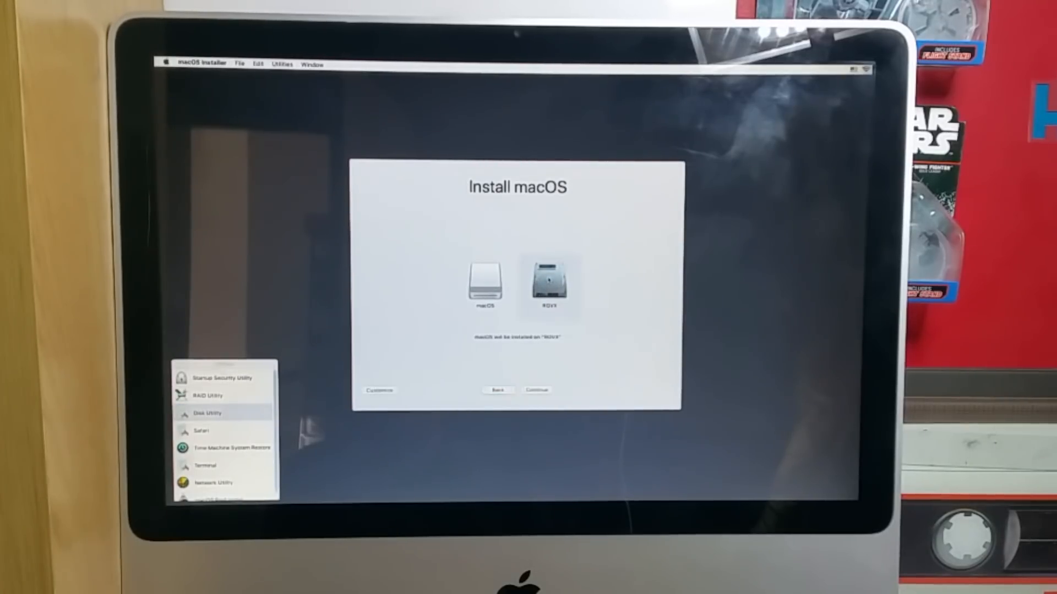
{"action": "left_click", "coordinate": [536, 390]}
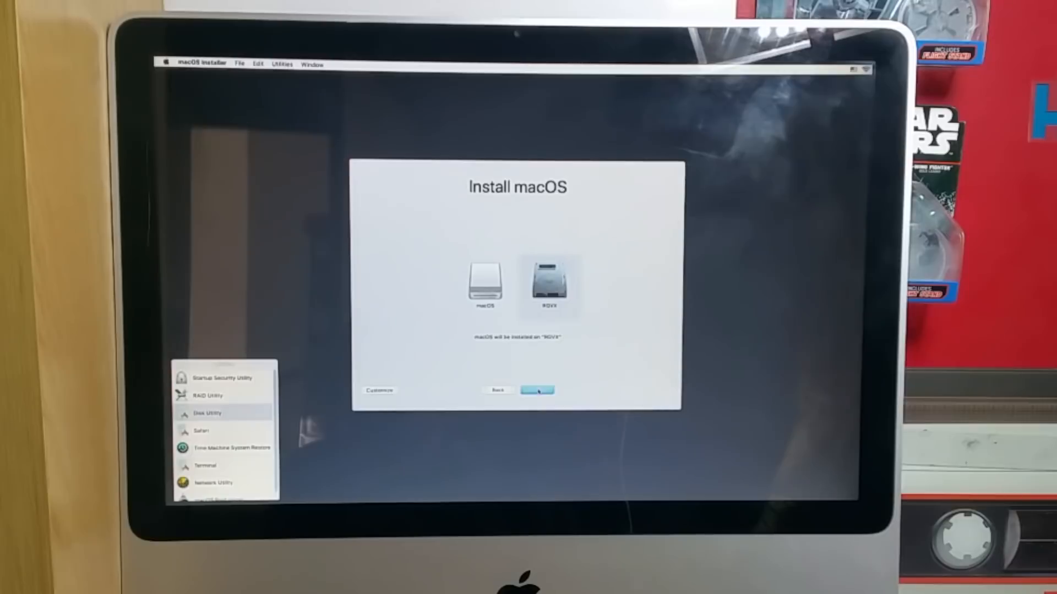
{"action": "left_click", "coordinate": [538, 389]}
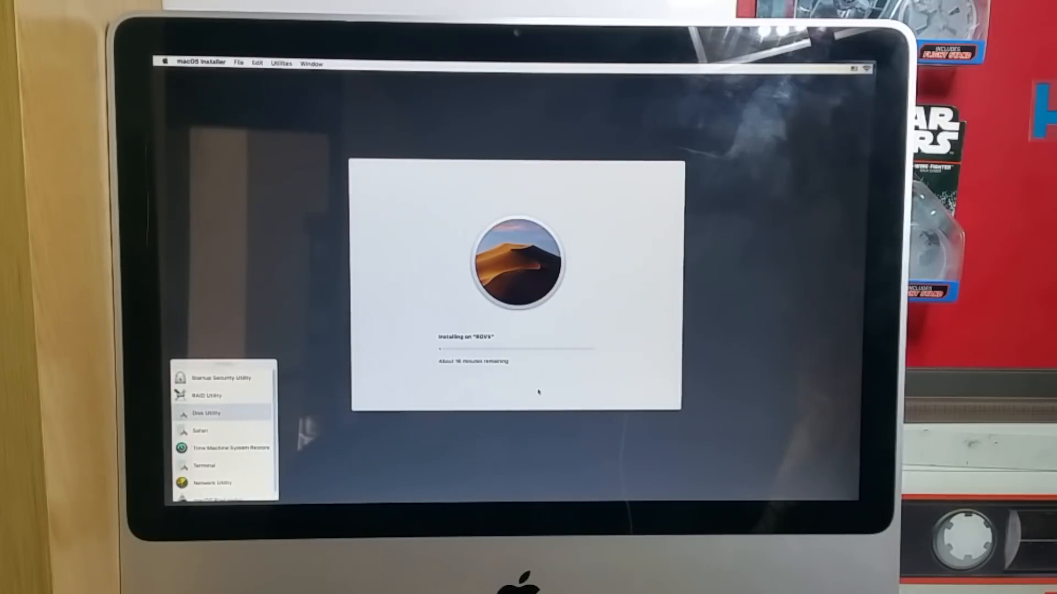
{"action": "left_click", "coordinate": [229, 491]}
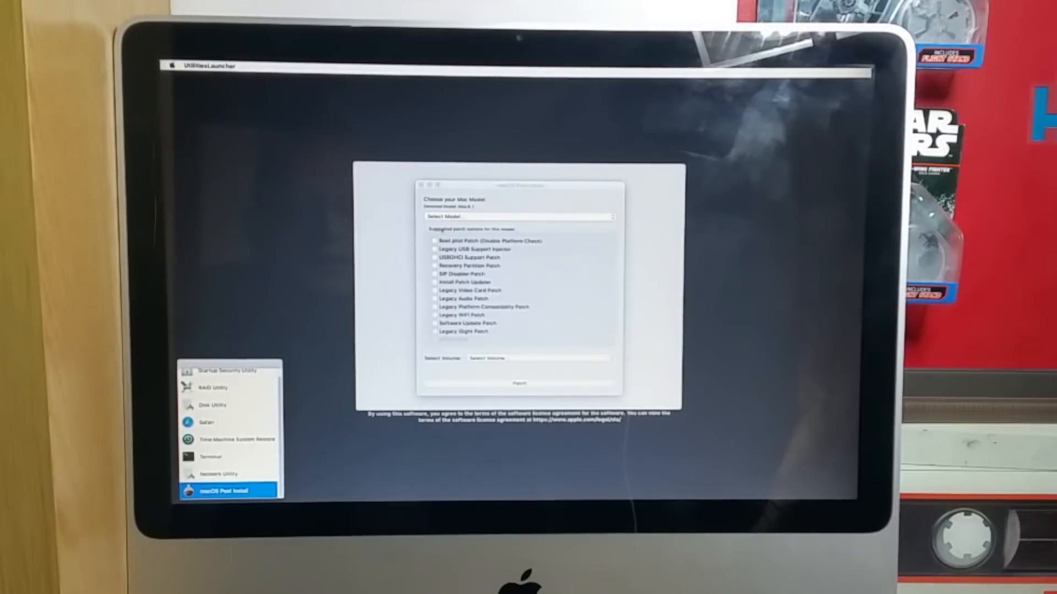
- Apply the iMac9,1 patches to the RGVX volume and reboot into macOS setup
{"action": "left_click", "coordinate": [519, 216]}
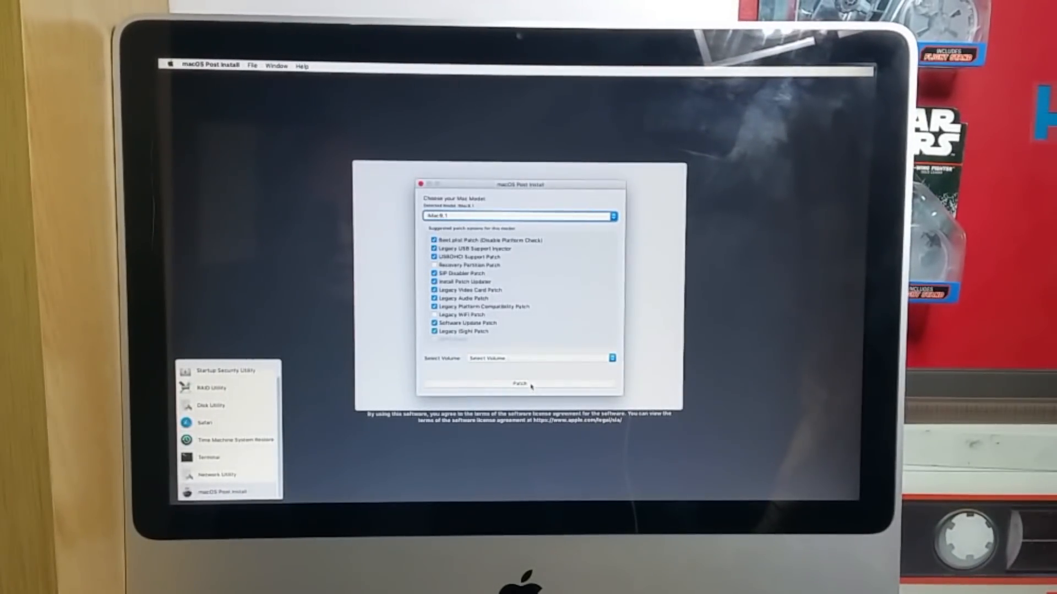
{"action": "left_click", "coordinate": [518, 383]}
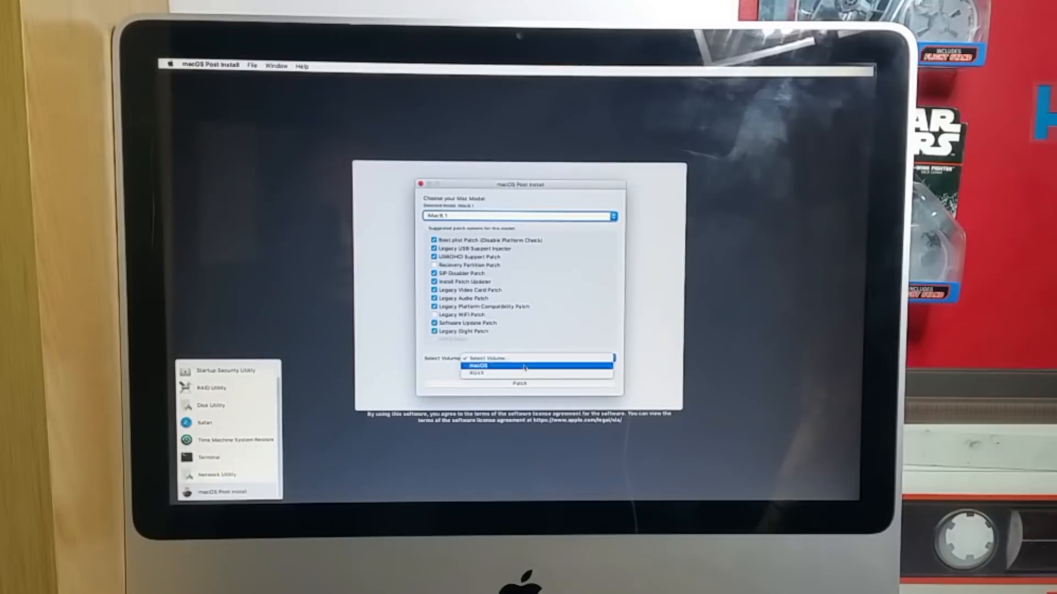
{"action": "left_click", "coordinate": [477, 372]}
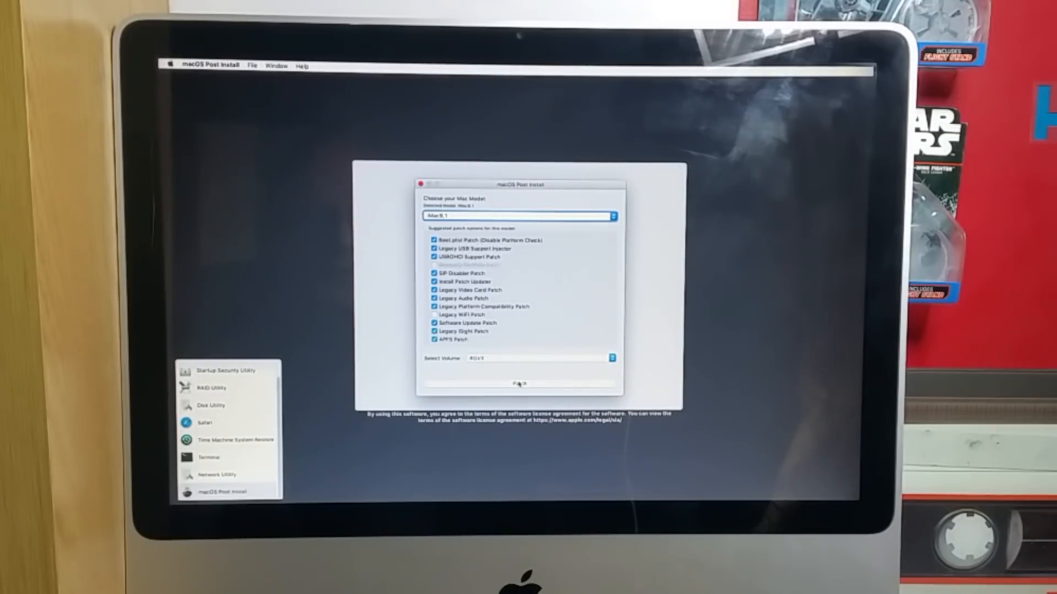
{"action": "left_click", "coordinate": [519, 383]}
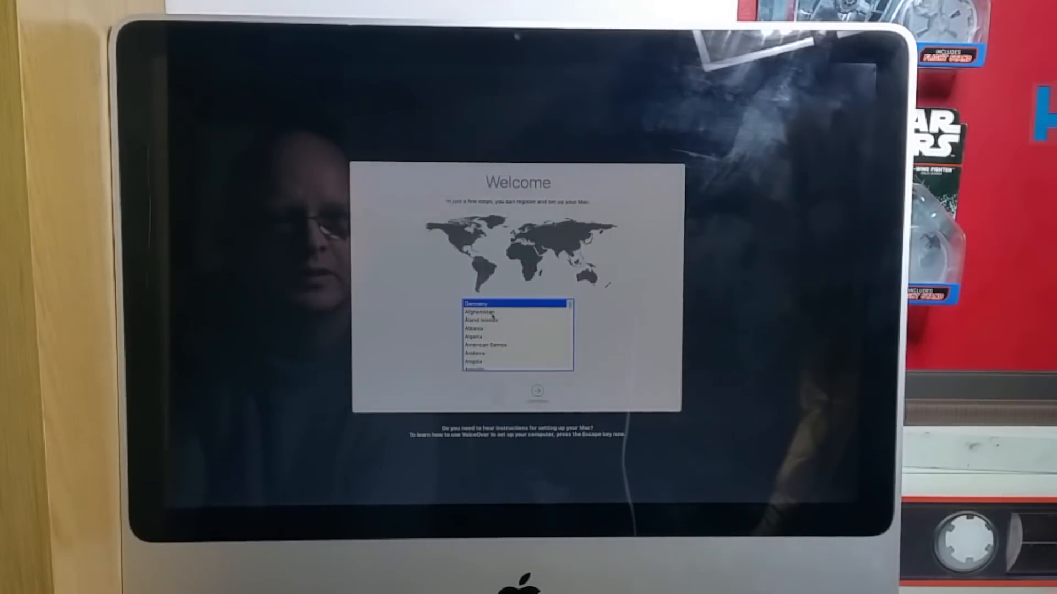
- Finish Setup Assistant with country, keyboard layout, Wi-Fi network and the Dark look, reaching the desktop
{"action": "scroll", "scroll_direction": "down", "scroll_amount": 3}
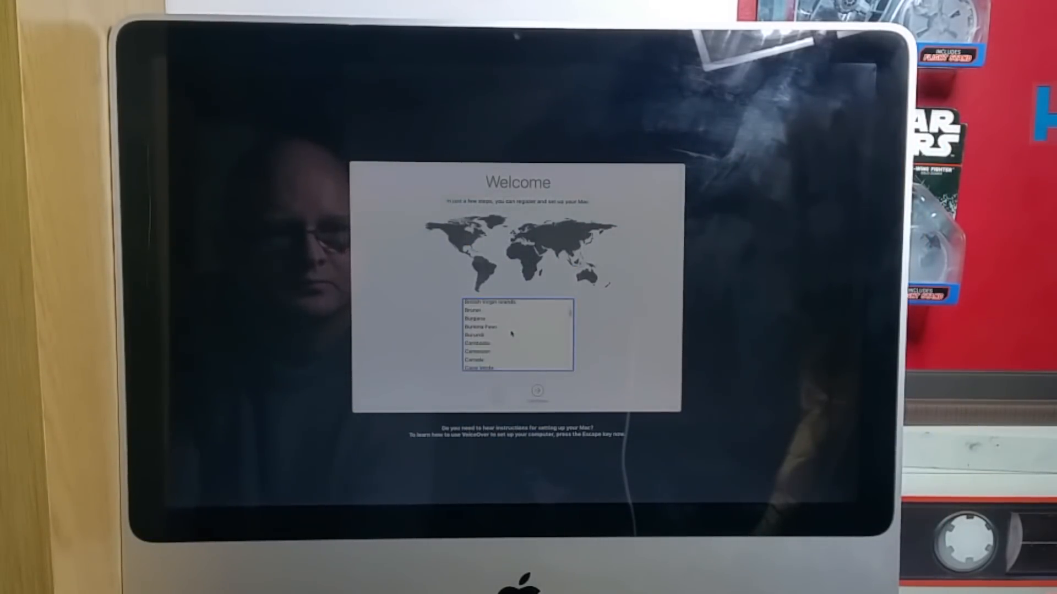
{"action": "scroll", "scroll_direction": "down", "scroll_amount": 3}
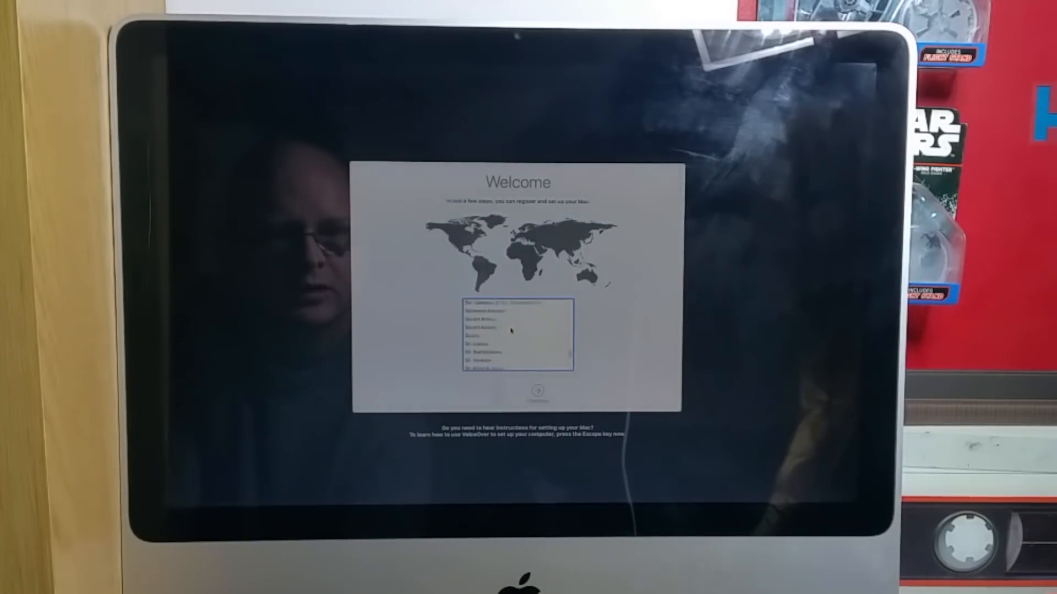
{"action": "scroll", "scroll_direction": "down", "scroll_amount": 3}
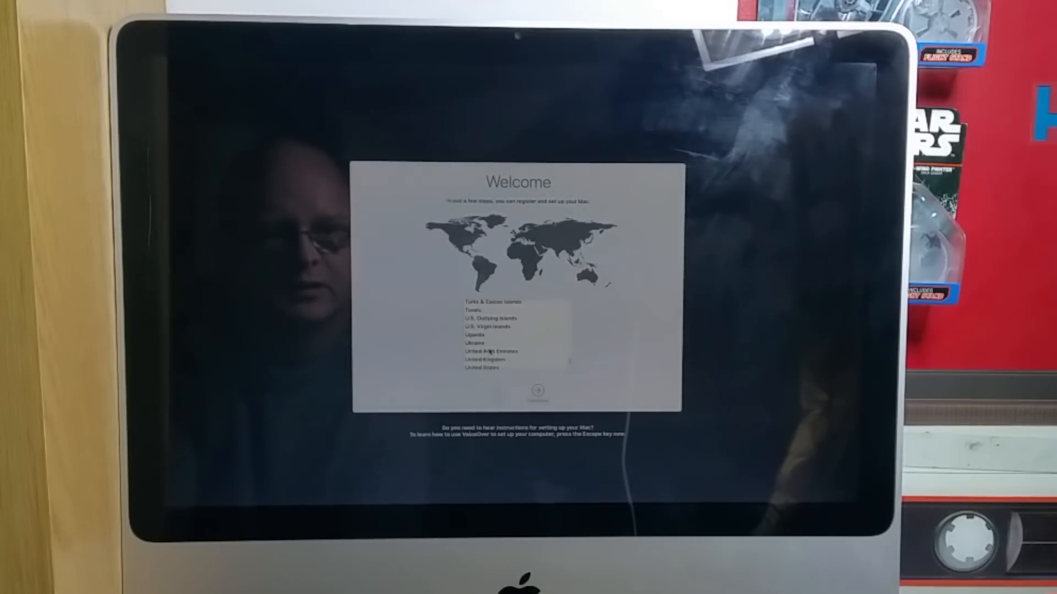
{"action": "left_click", "coordinate": [536, 390]}
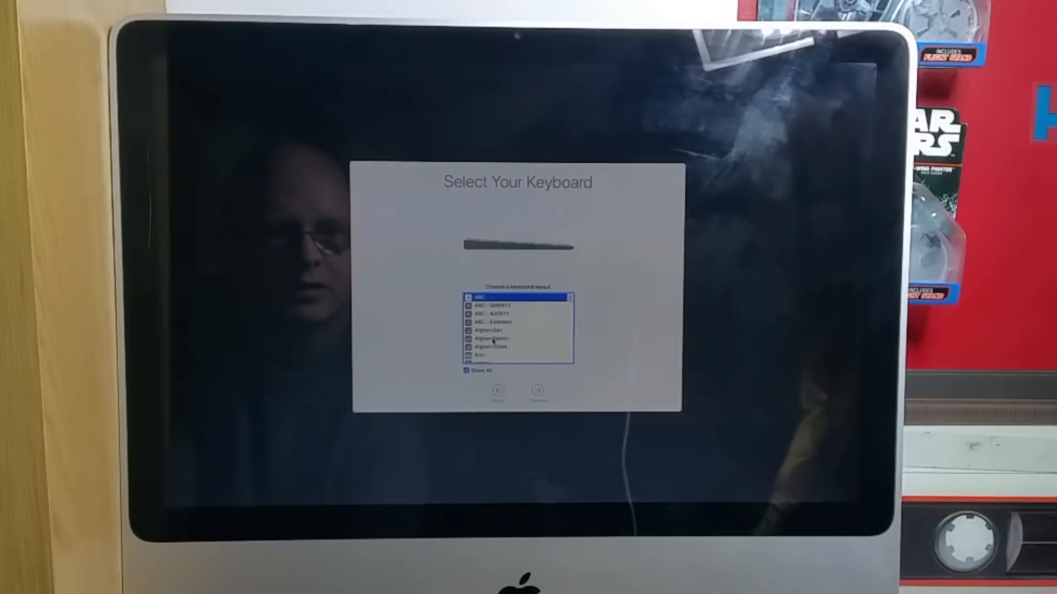
{"action": "left_click", "coordinate": [536, 390]}
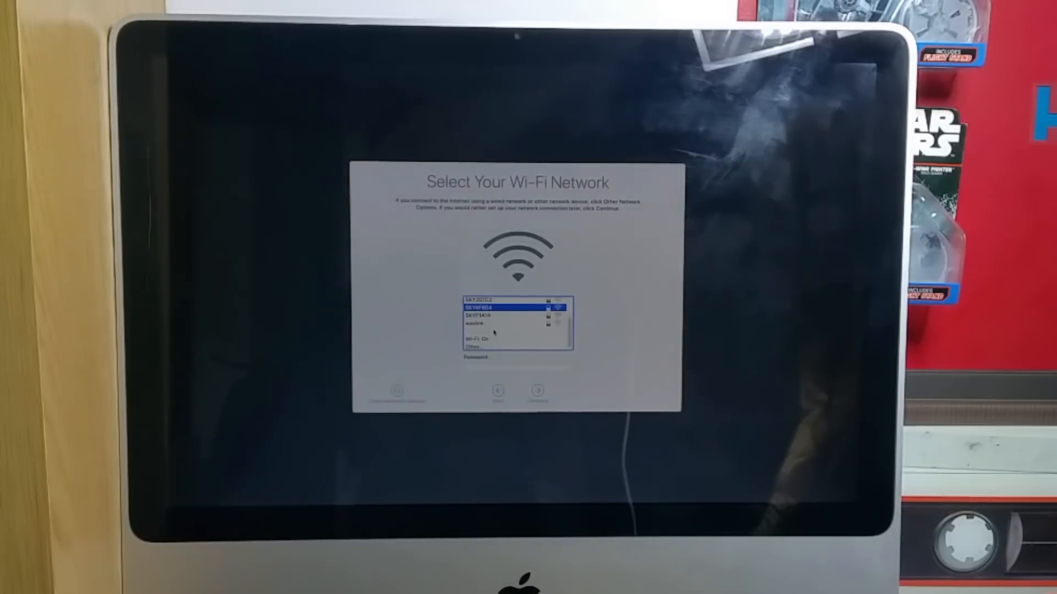
{"action": "left_click", "coordinate": [536, 391]}
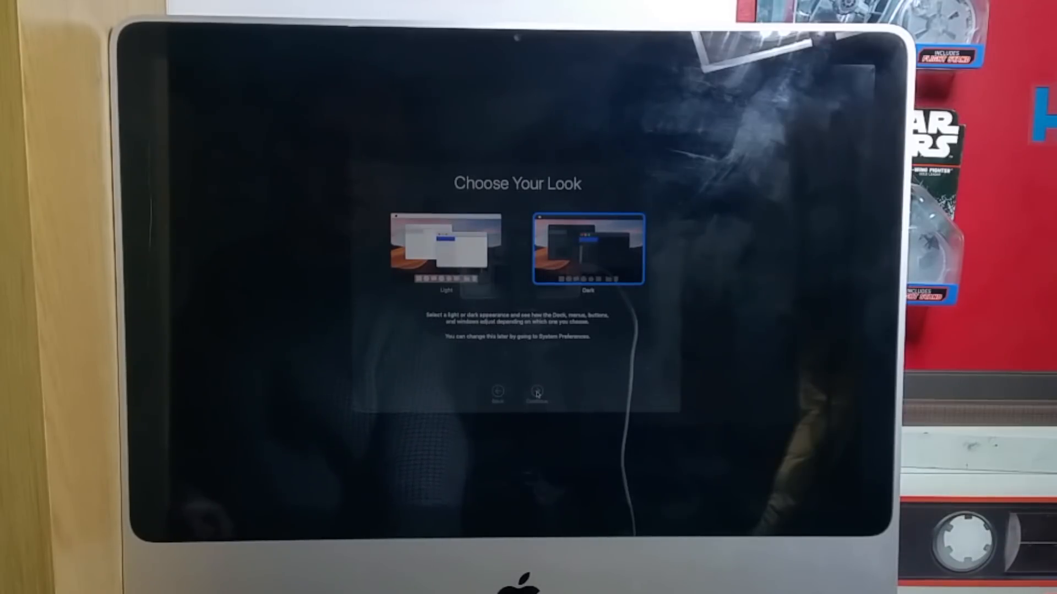
{"action": "left_click", "coordinate": [536, 391]}
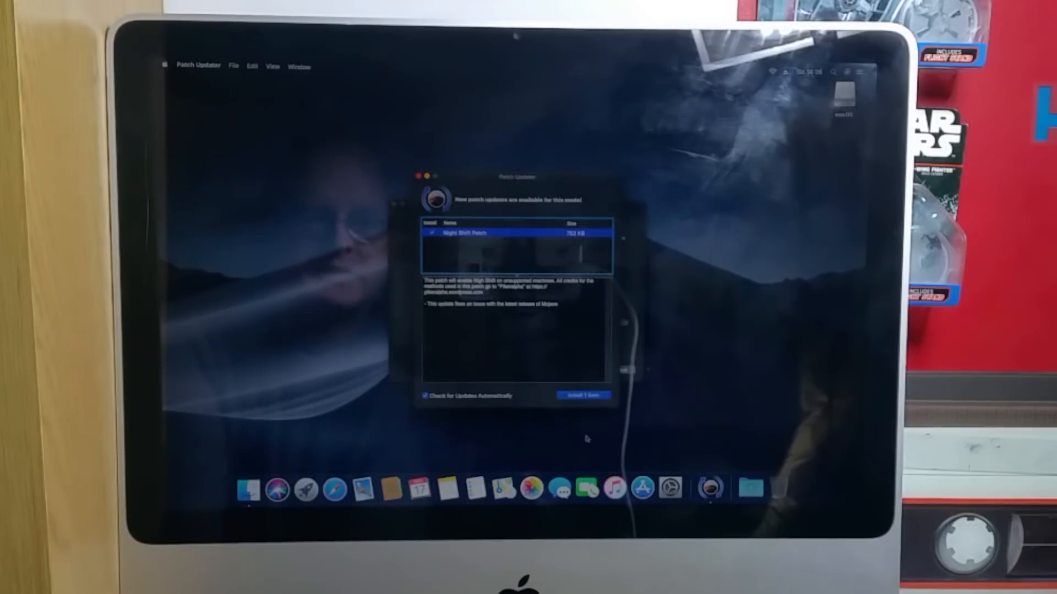
- Install the Night Shift Patch update, authorising it with the administrator password
{"action": "left_click", "coordinate": [583, 395]}
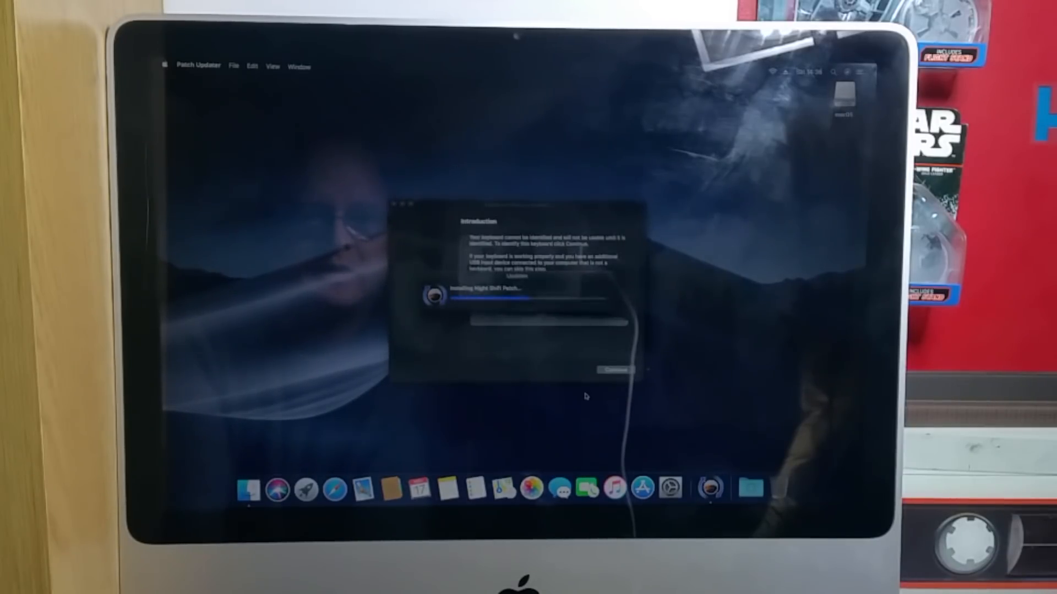
{"action": "left_click", "coordinate": [615, 370]}
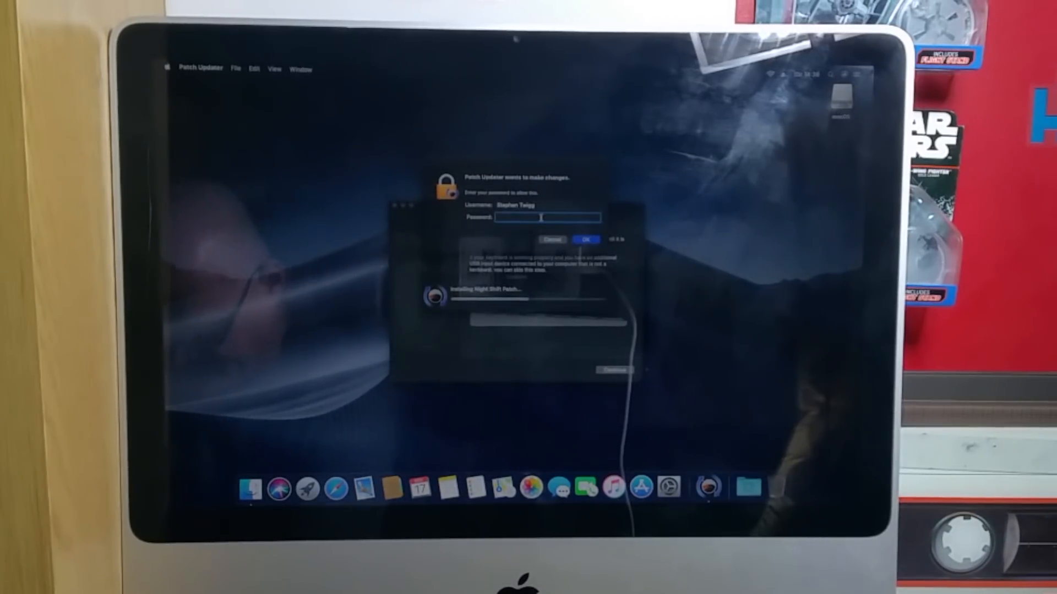
{"action": "type", "text": "password"}
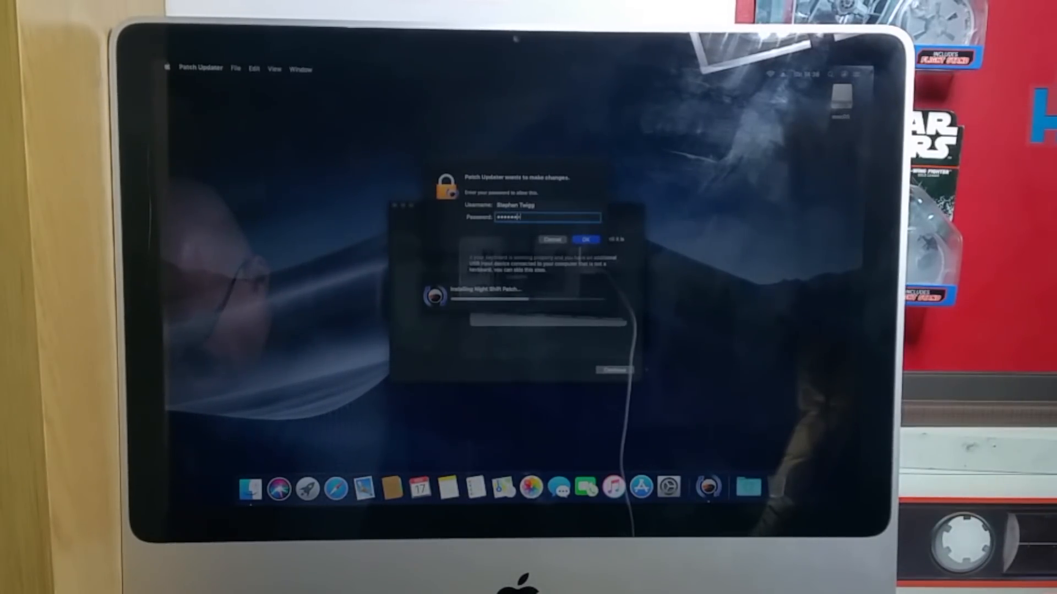
{"action": "left_click", "coordinate": [585, 239]}
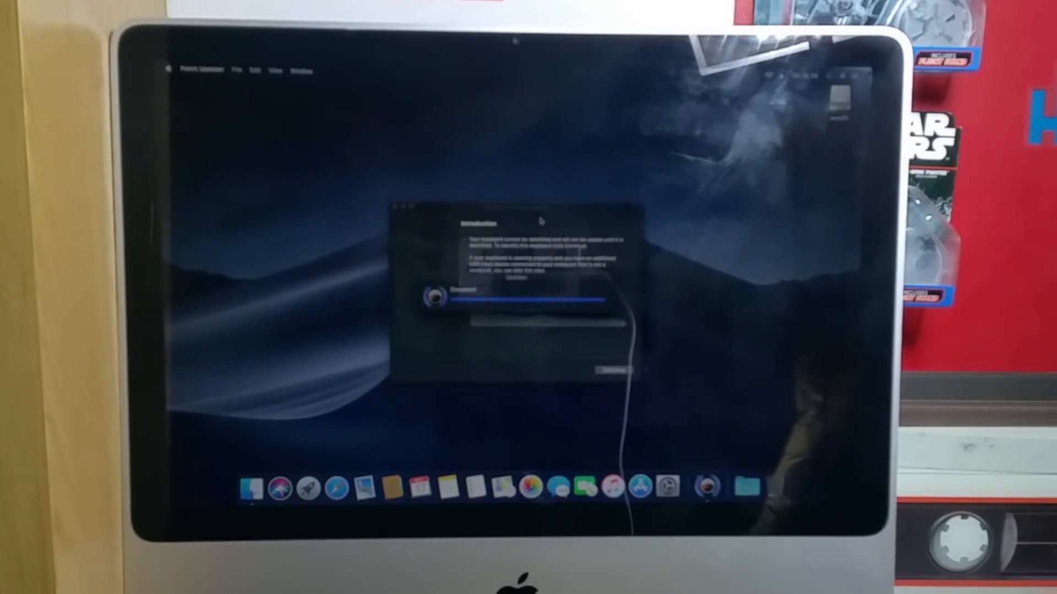